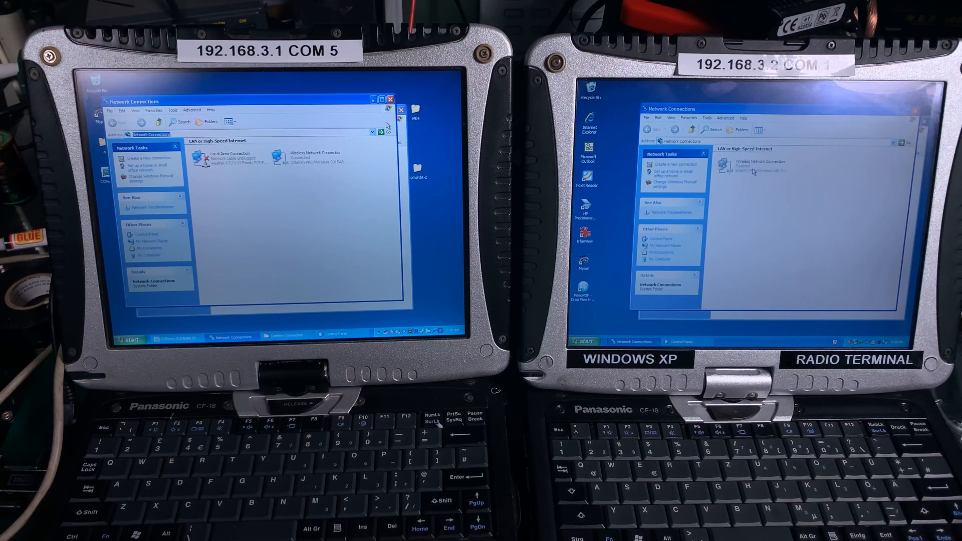
Disable the right laptop's wireless connection and launch Add Hardware from Control Panel.
left_click(761, 164)
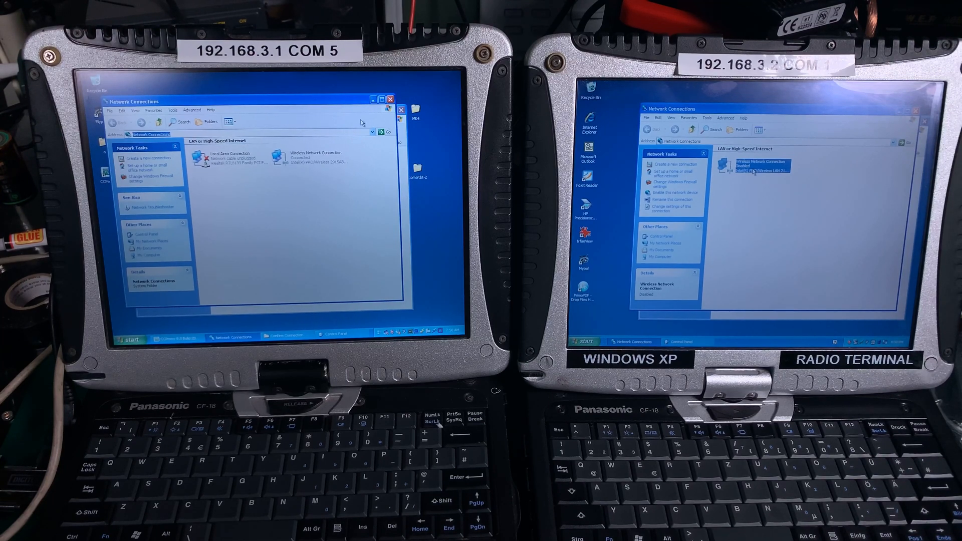
mouse_move(320, 153)
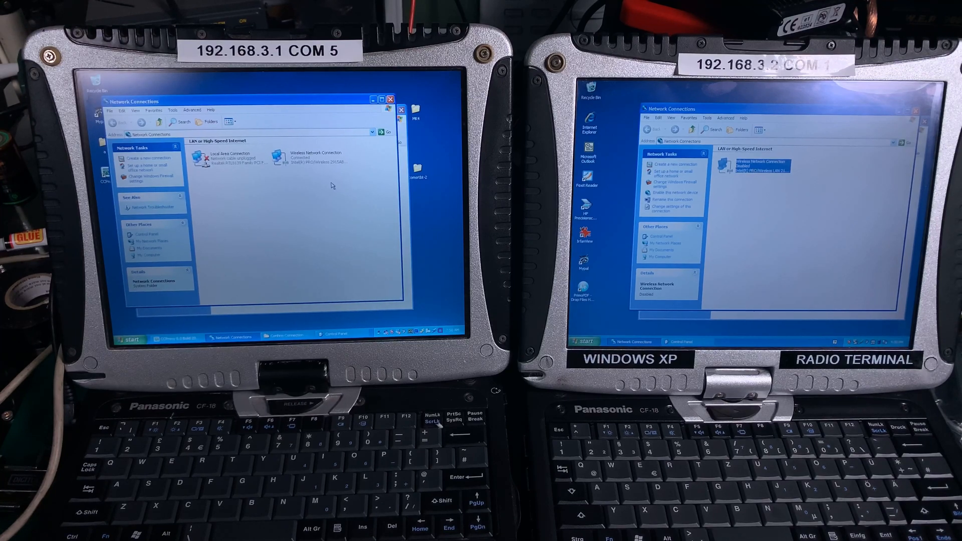
left_click(659, 236)
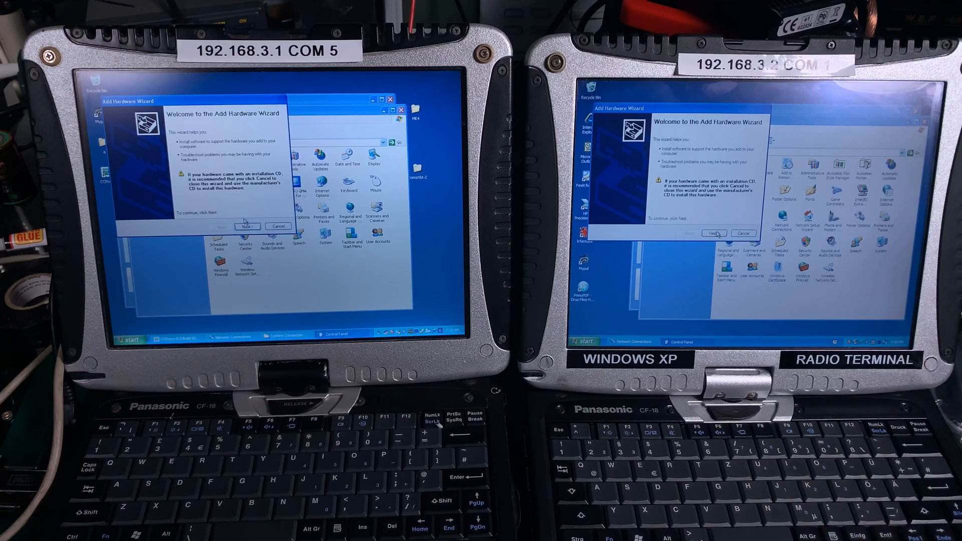
Confirm the hardware is connected, add a new device, and choose manual installation.
left_click(246, 227)
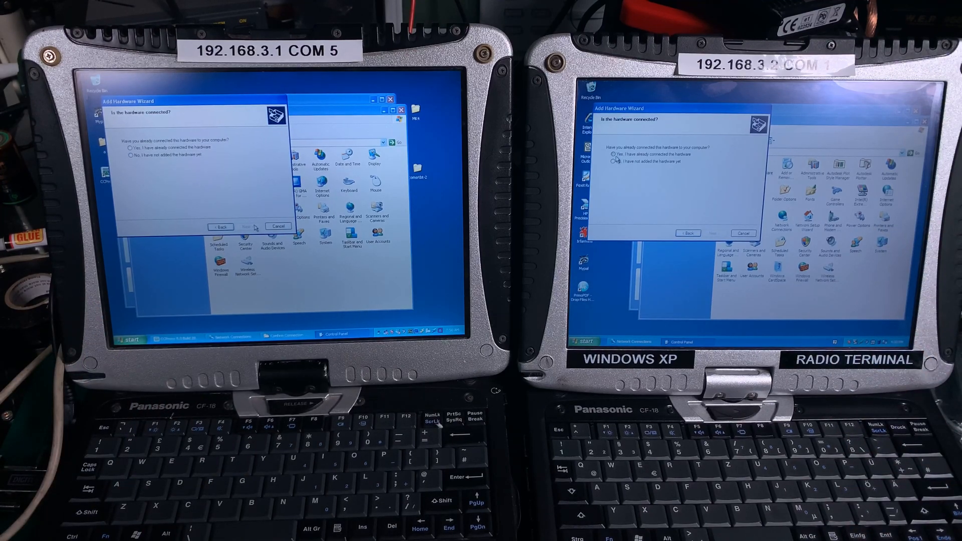
left_click(714, 233)
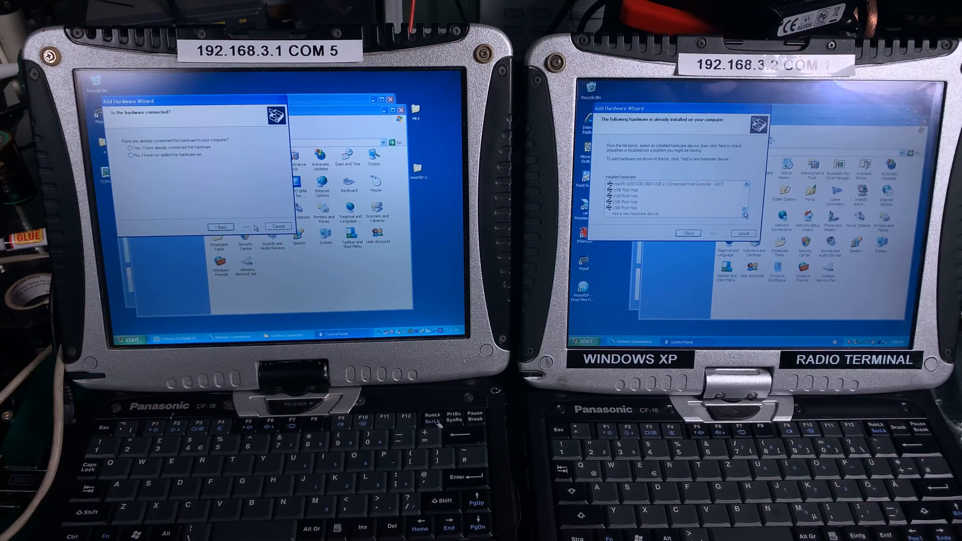
left_click(668, 214)
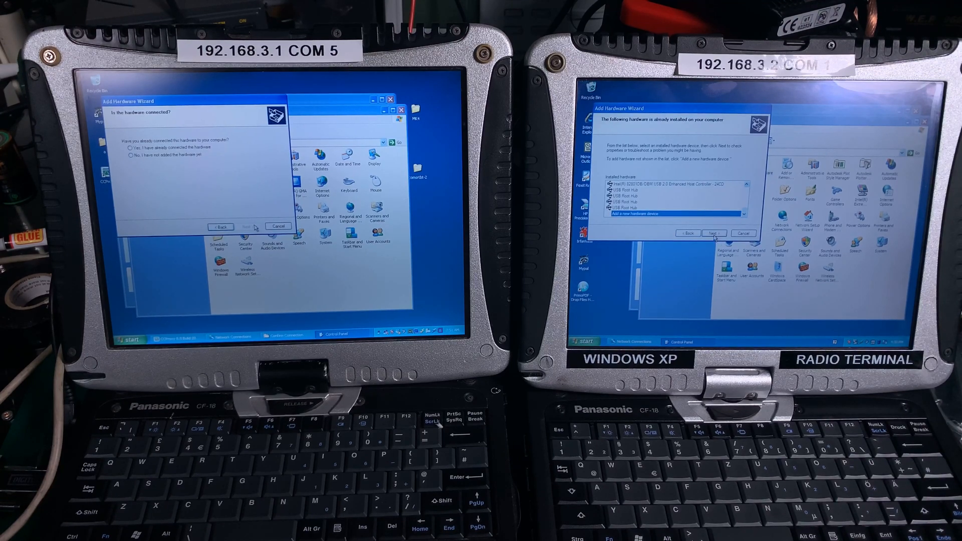
left_click(713, 232)
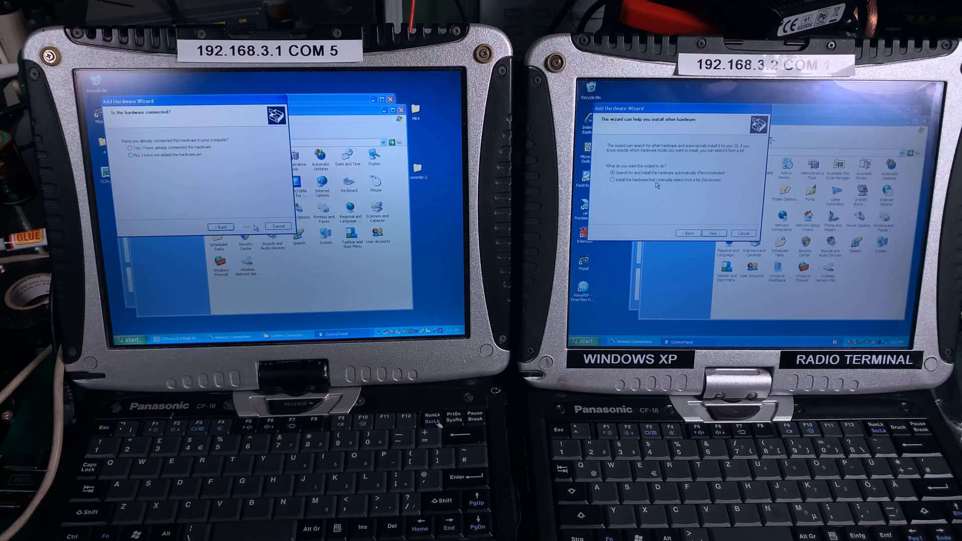
left_click(612, 181)
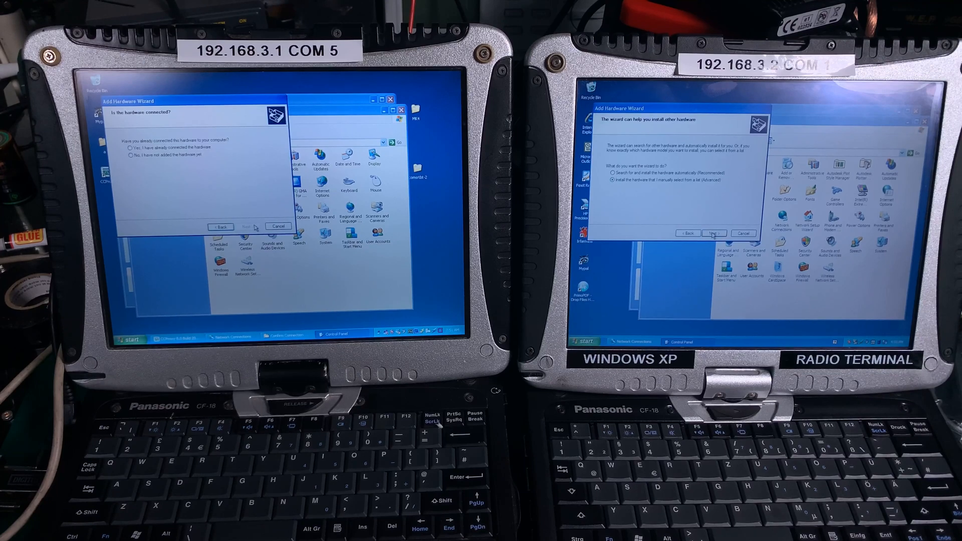
left_click(714, 232)
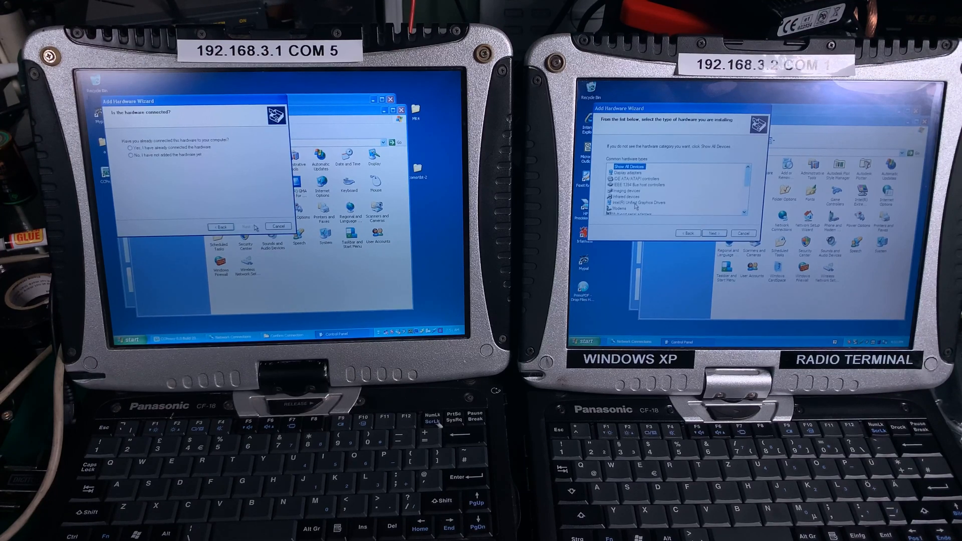
Install the 'Communications cable between two computers' modem without detection on the chosen COM port.
left_click(619, 207)
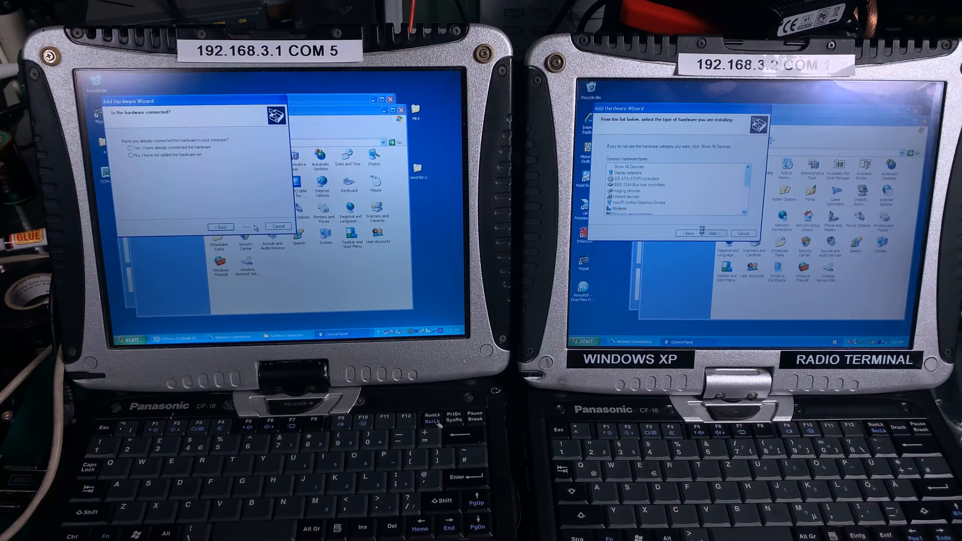
left_click(713, 232)
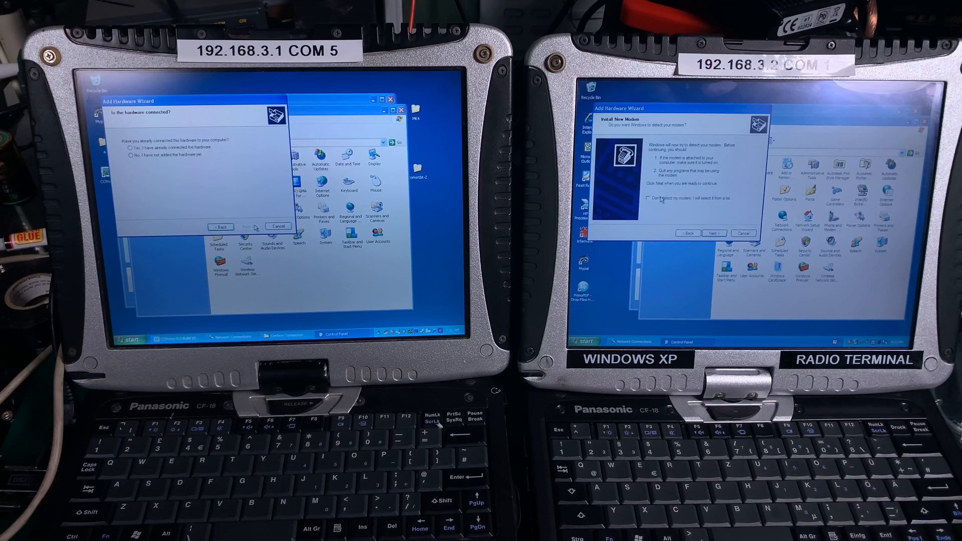
left_click(648, 199)
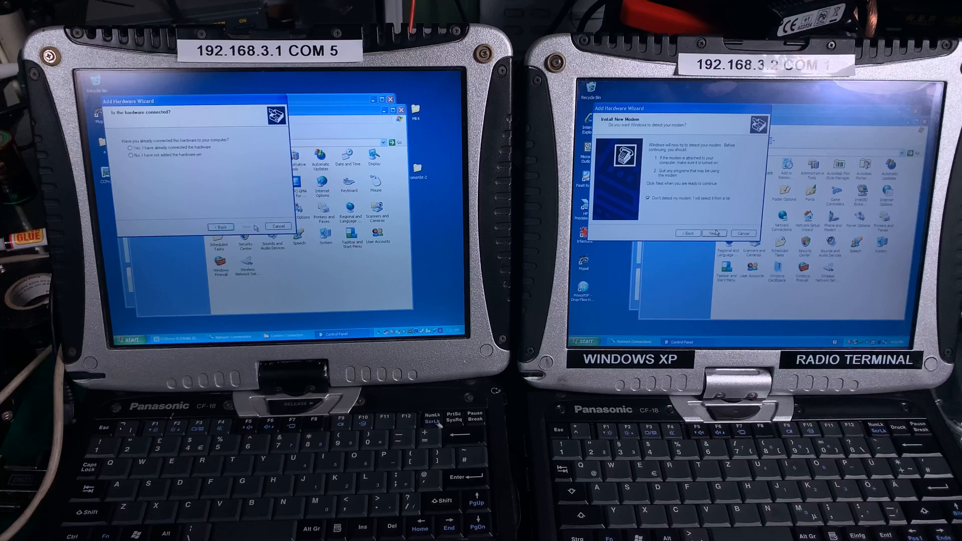
left_click(714, 233)
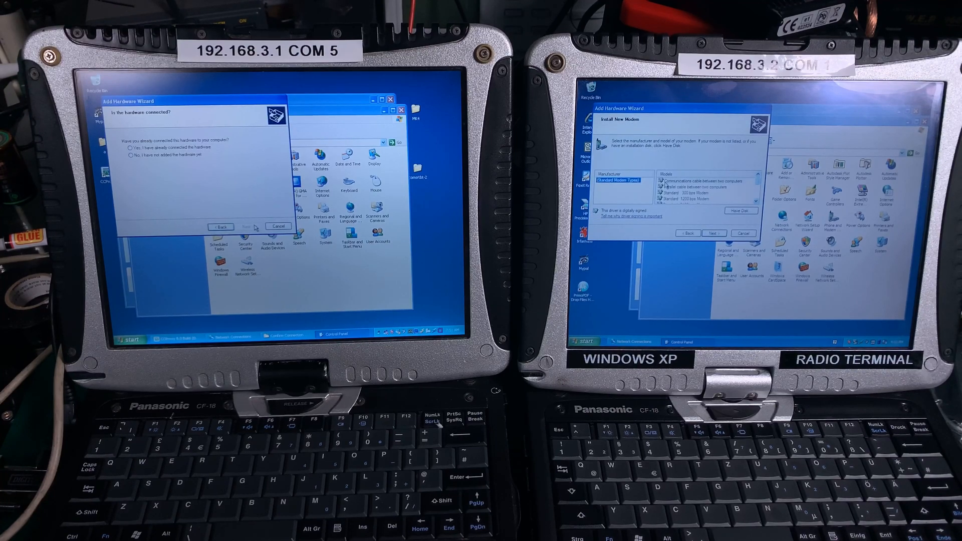
left_click(693, 180)
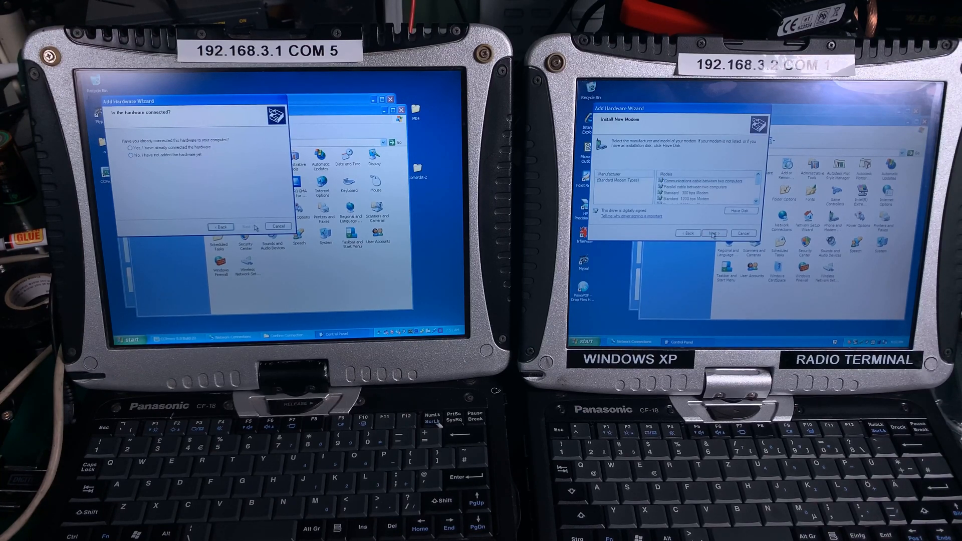
left_click(713, 233)
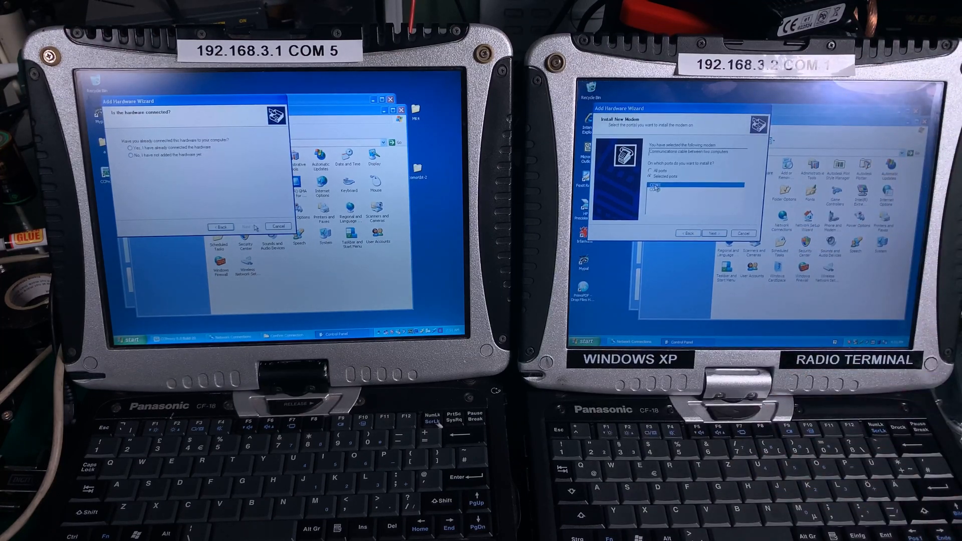
left_click(713, 233)
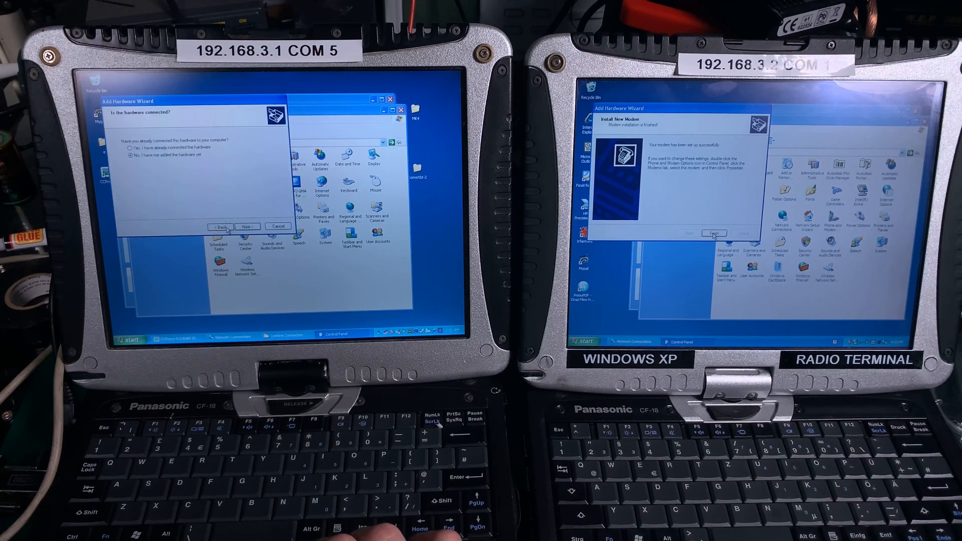
On the left laptop, confirm hardware is connected, add a new device, and pick Modems.
left_click(130, 147)
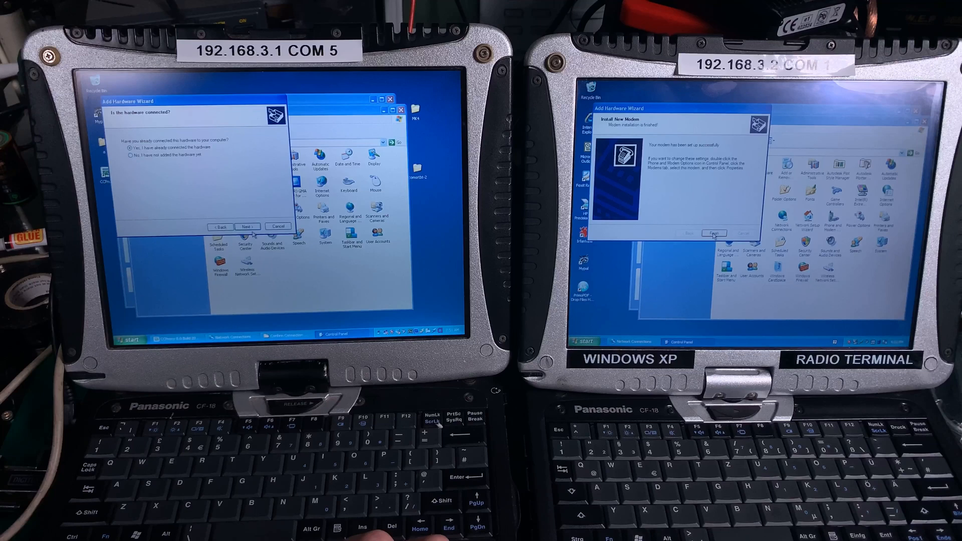
left_click(246, 227)
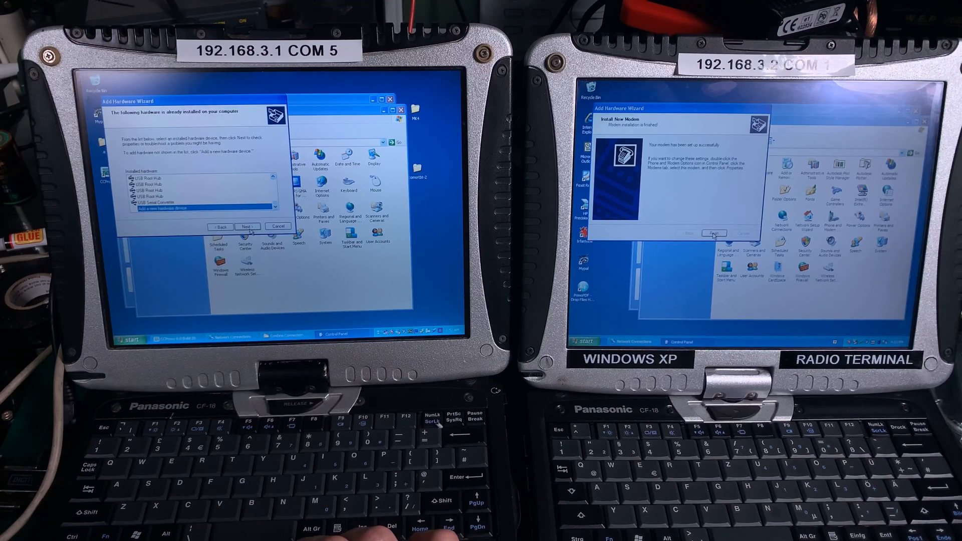
left_click(247, 227)
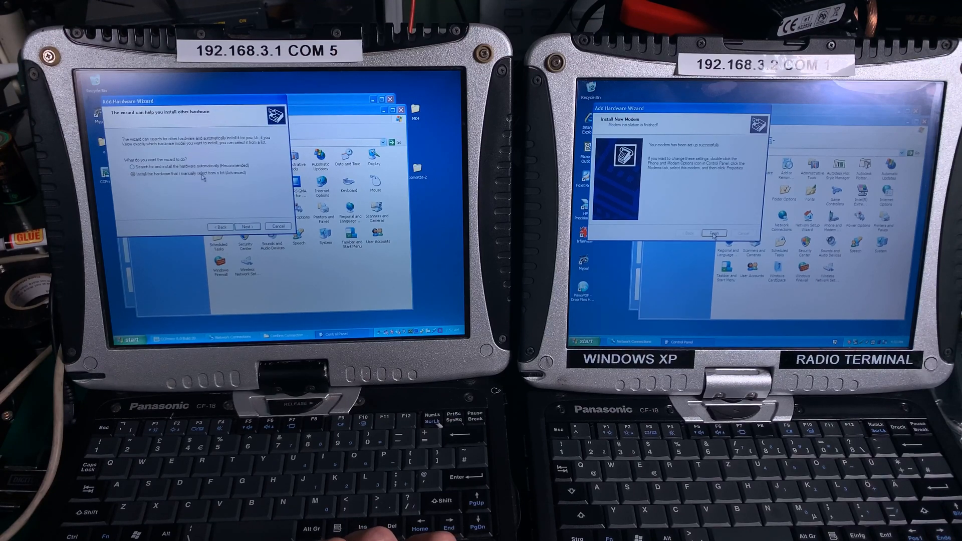
left_click(247, 226)
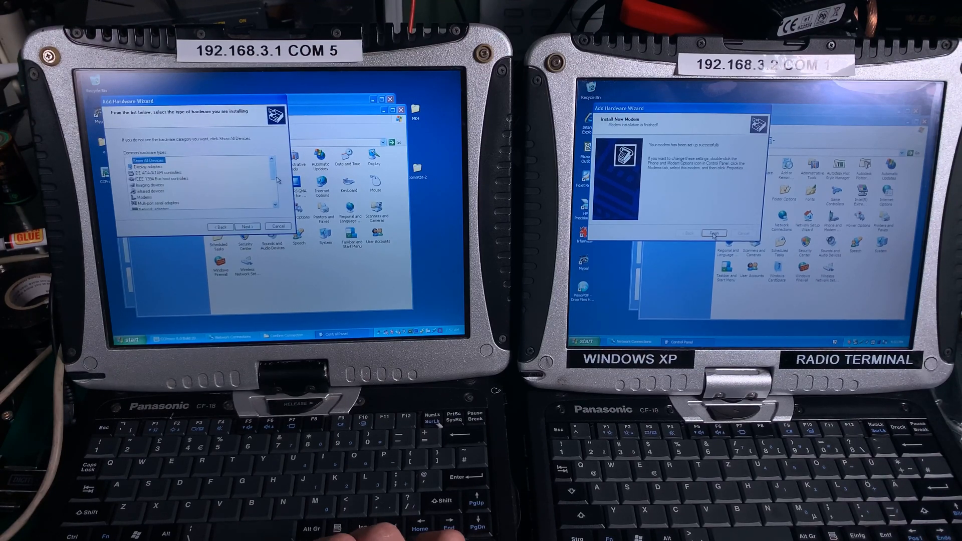
left_click(147, 198)
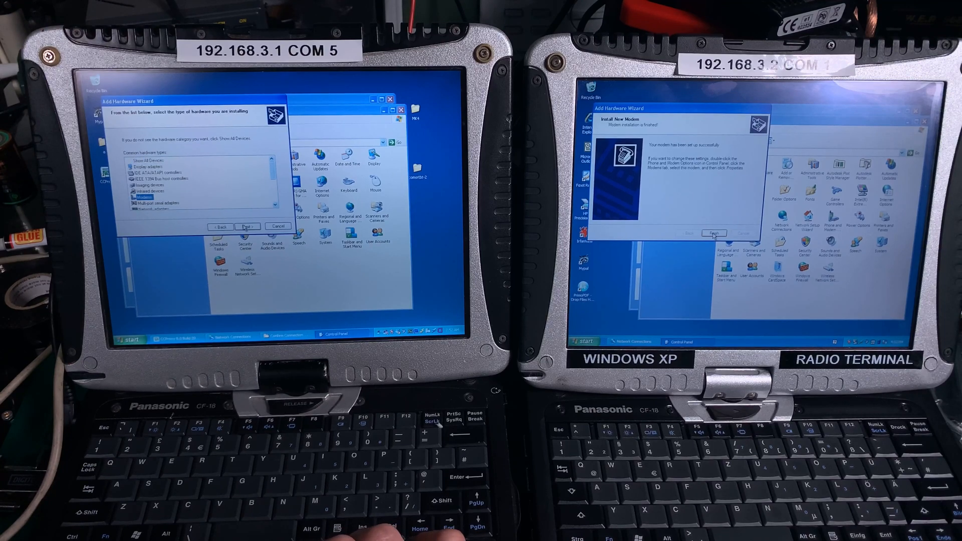
Install the cable-between-two-computers modem on the left laptop and finish the right laptop's wizard.
left_click(247, 226)
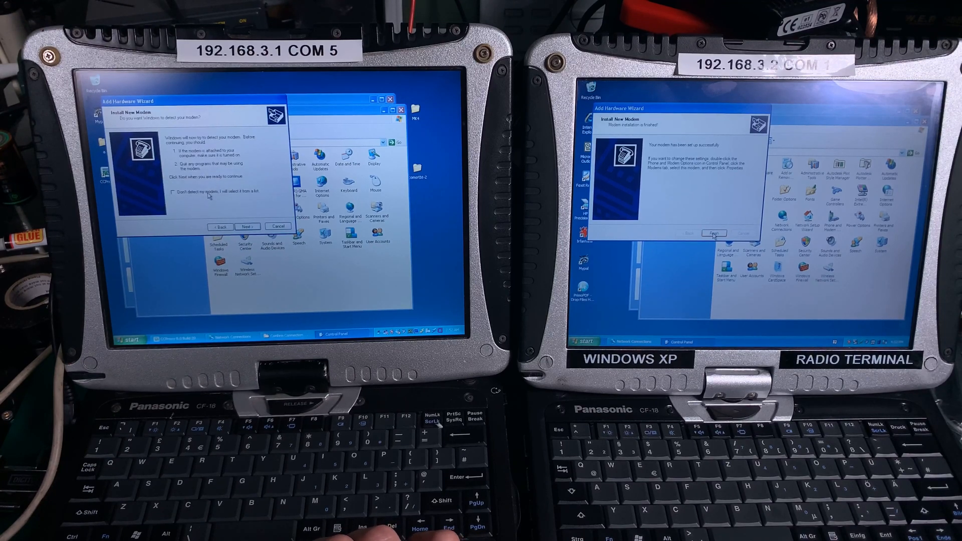
left_click(247, 227)
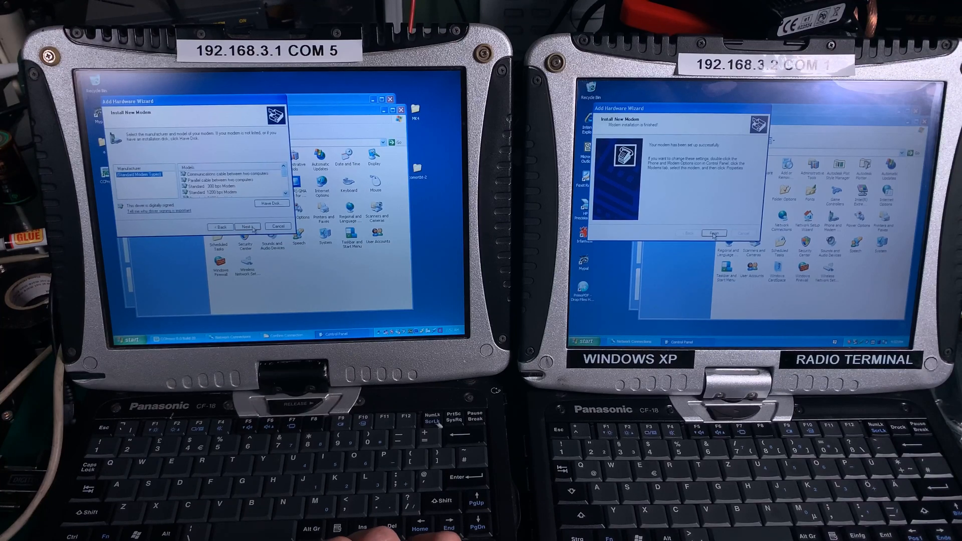
left_click(247, 227)
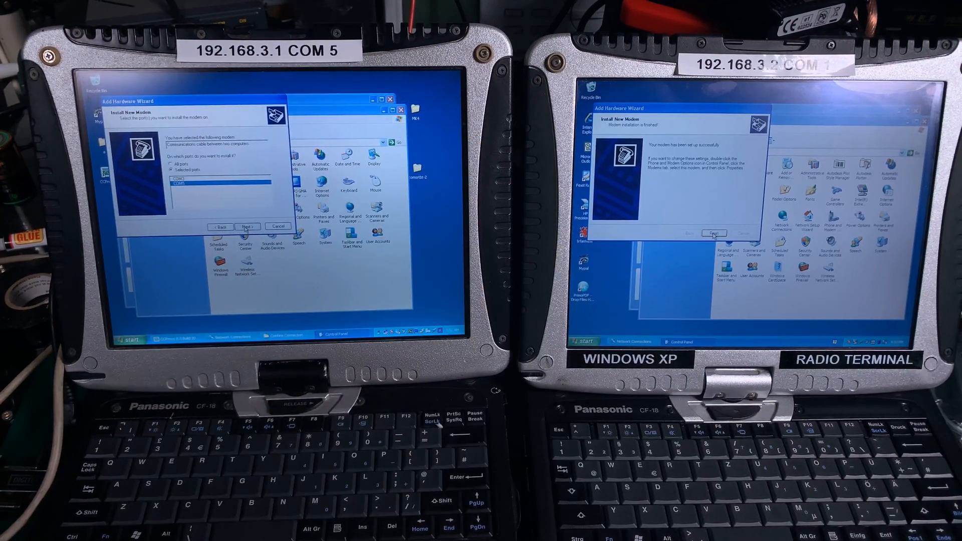
left_click(245, 227)
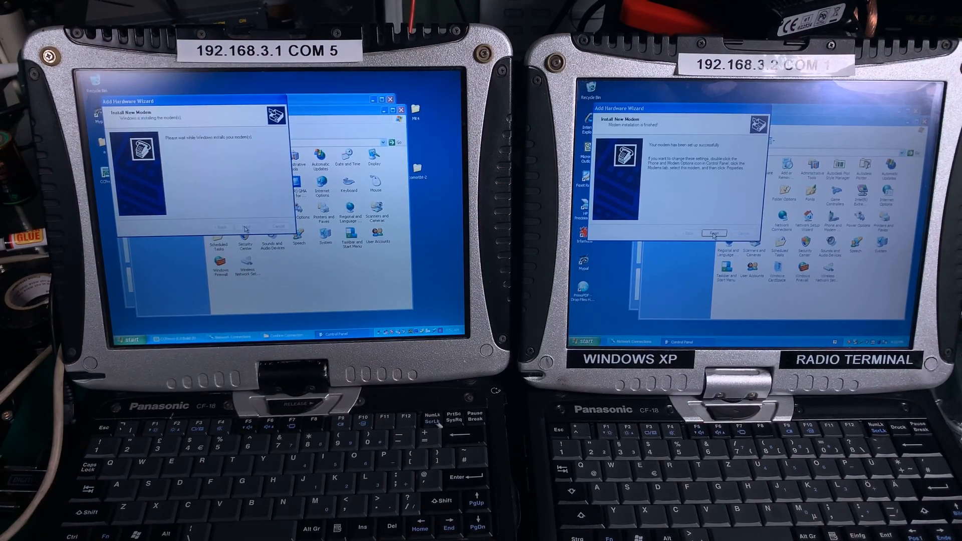
left_click(714, 233)
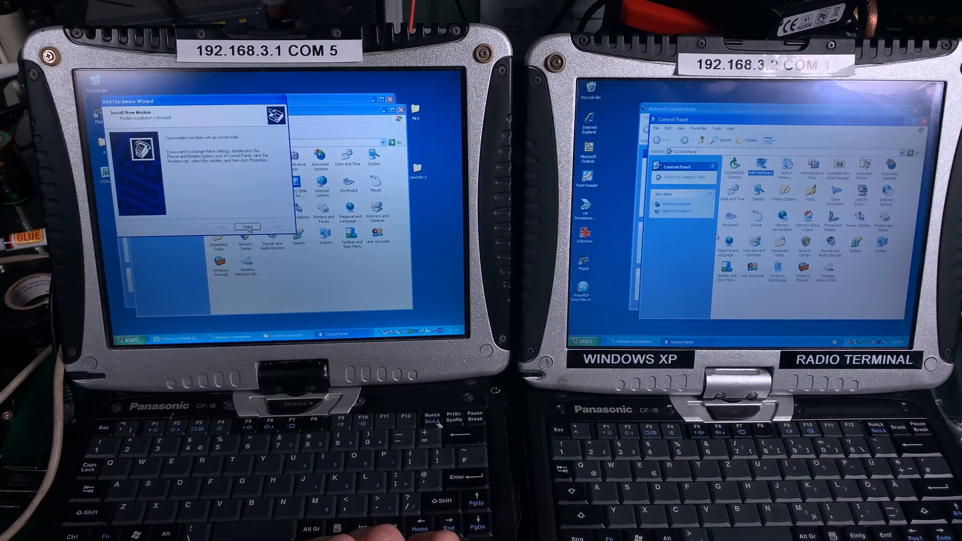
Close the modem installer and set up an Advanced incoming connection over the COM5 cable.
left_click(247, 226)
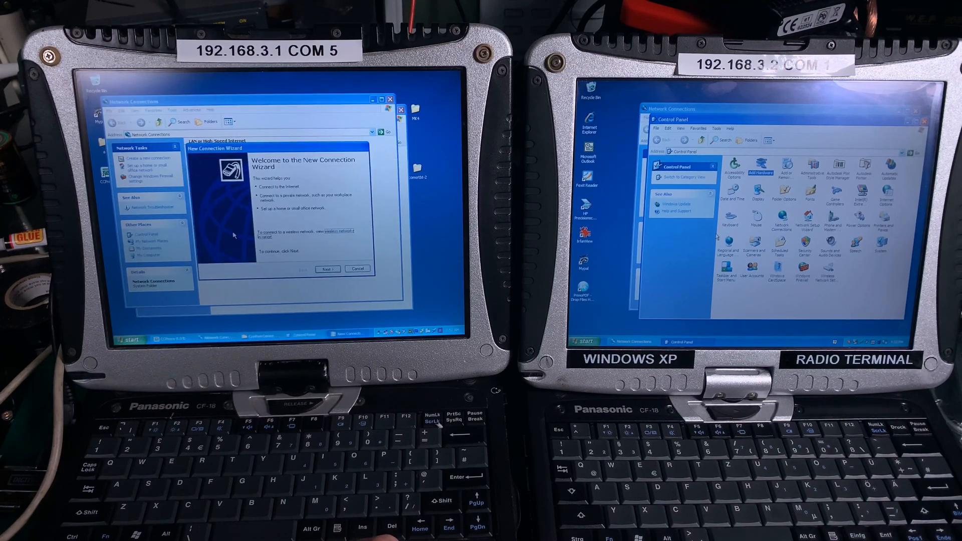
left_click(327, 269)
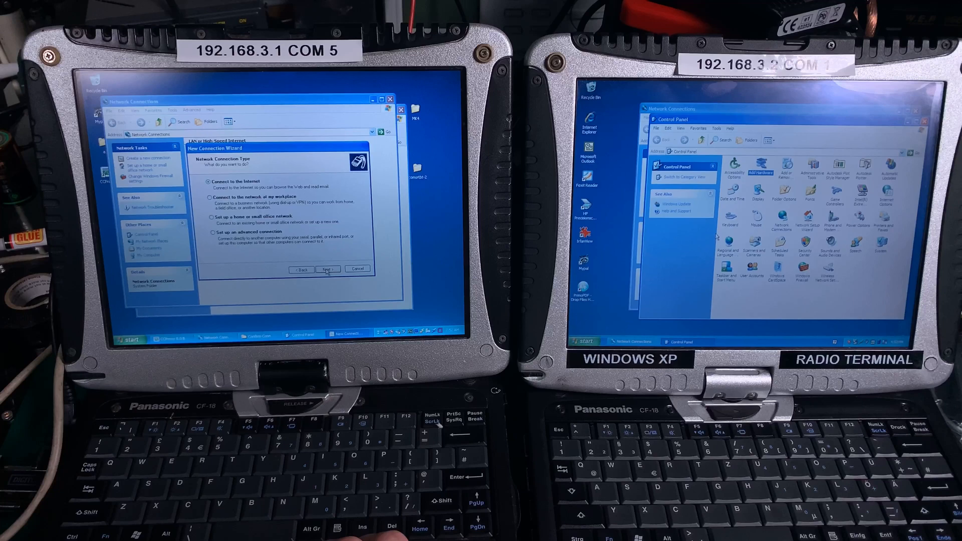
left_click(213, 232)
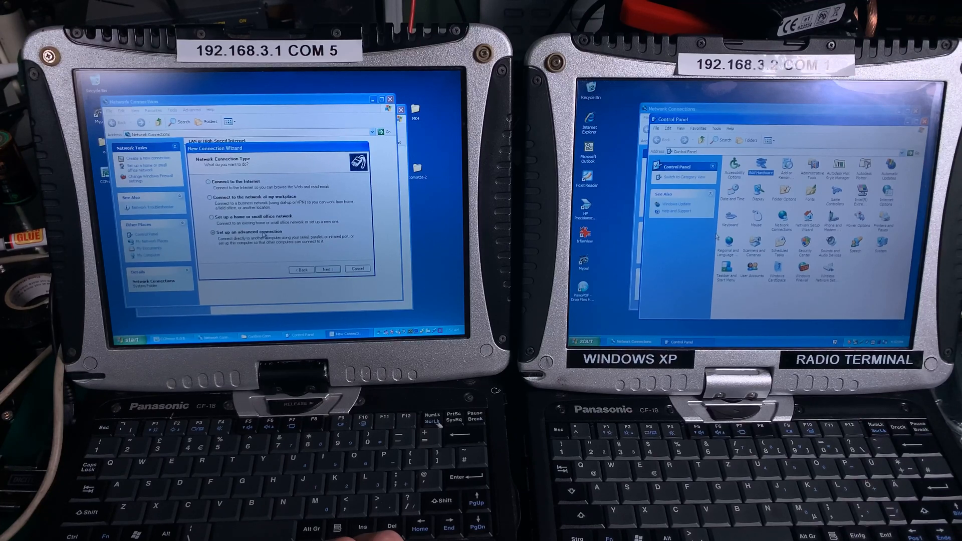
left_click(327, 270)
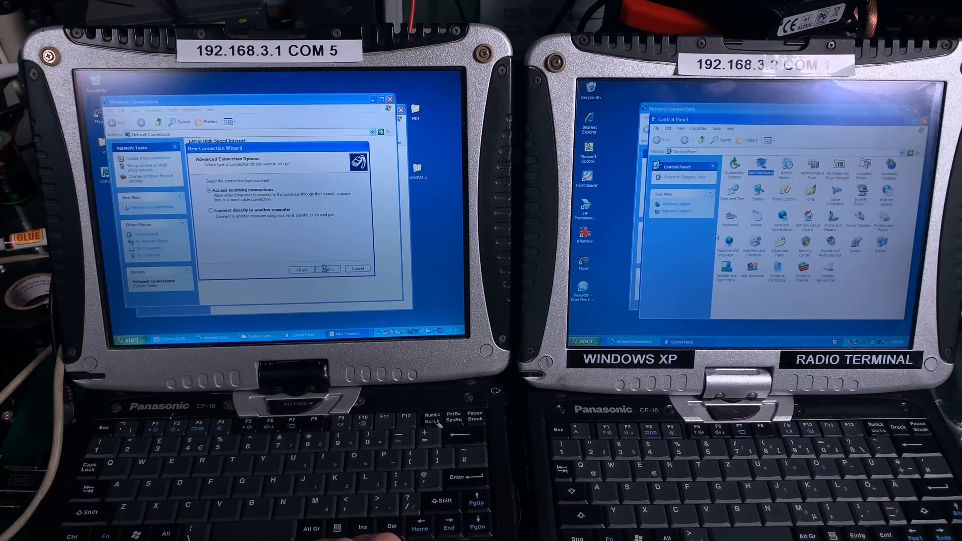
left_click(326, 268)
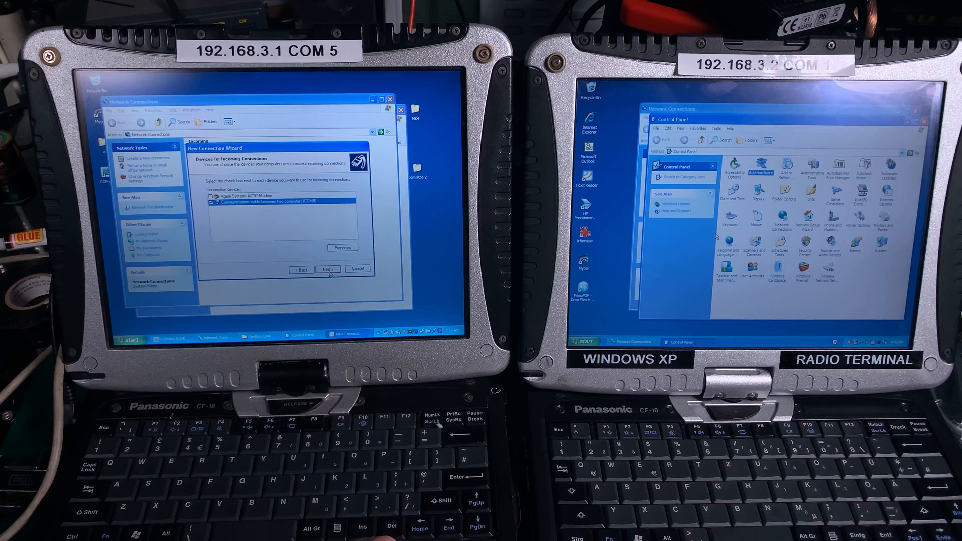
left_click(327, 269)
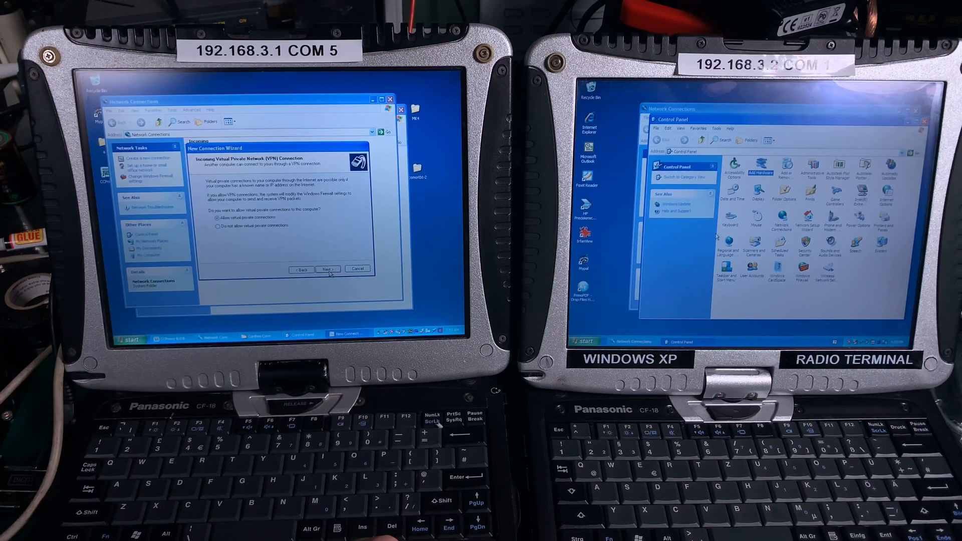
Disallow VPN, keep the allowed users, set the TCP/IP address range, and finish.
left_click(216, 225)
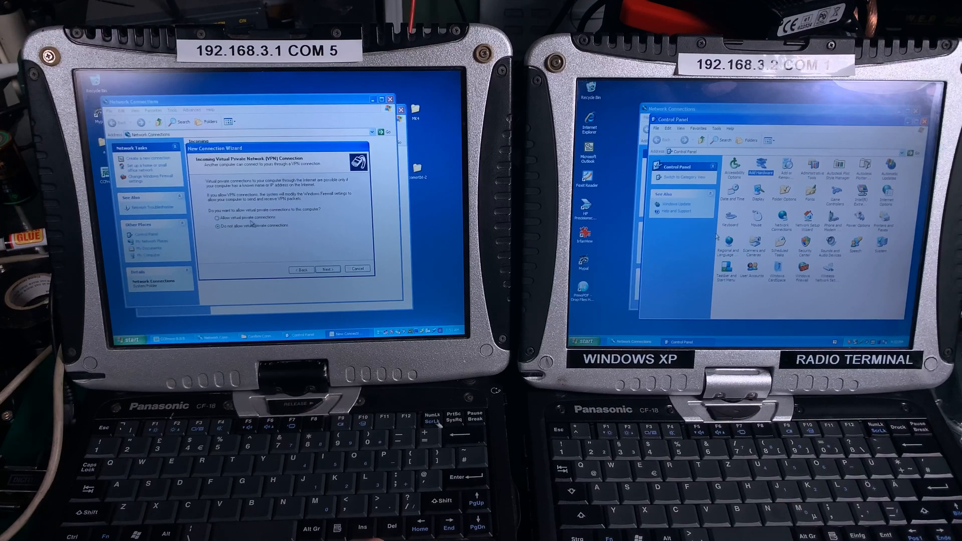
left_click(327, 270)
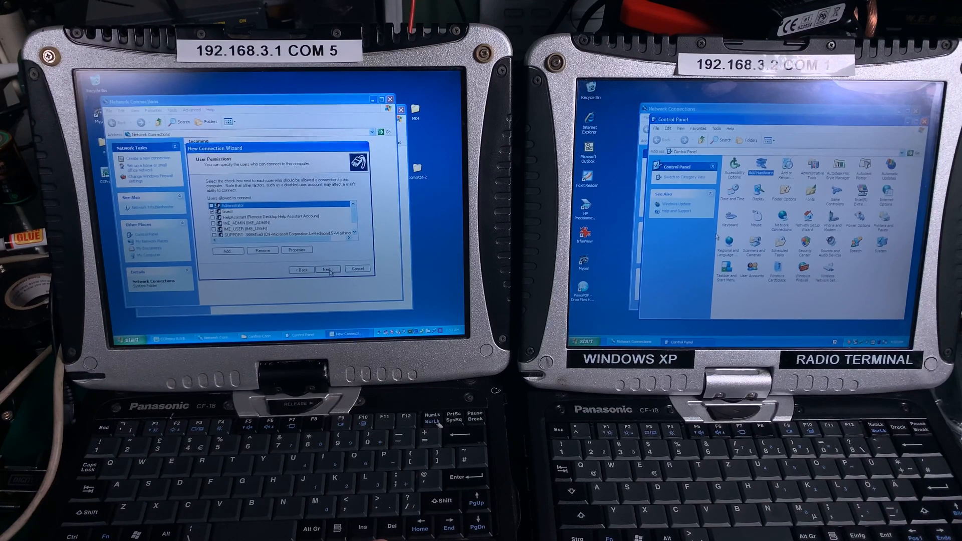
left_click(328, 268)
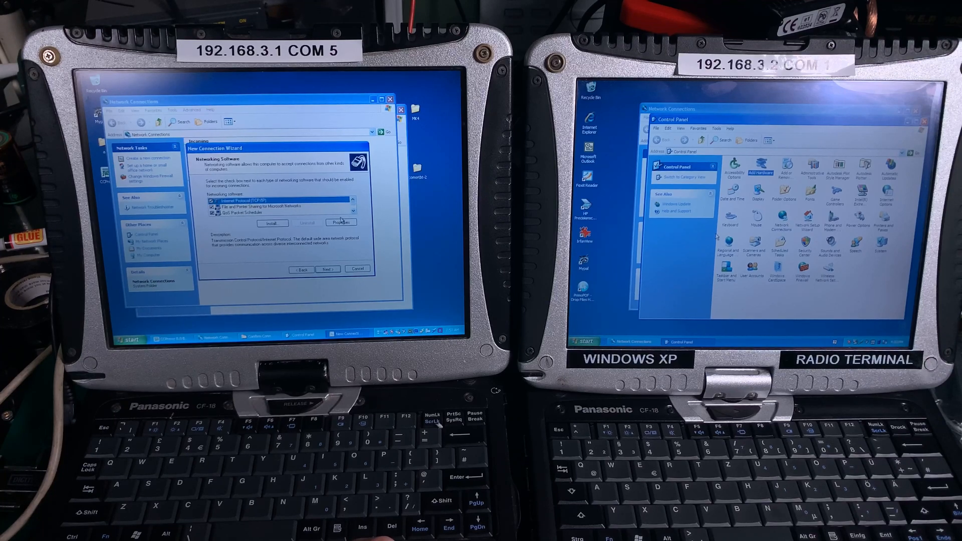
left_click(341, 222)
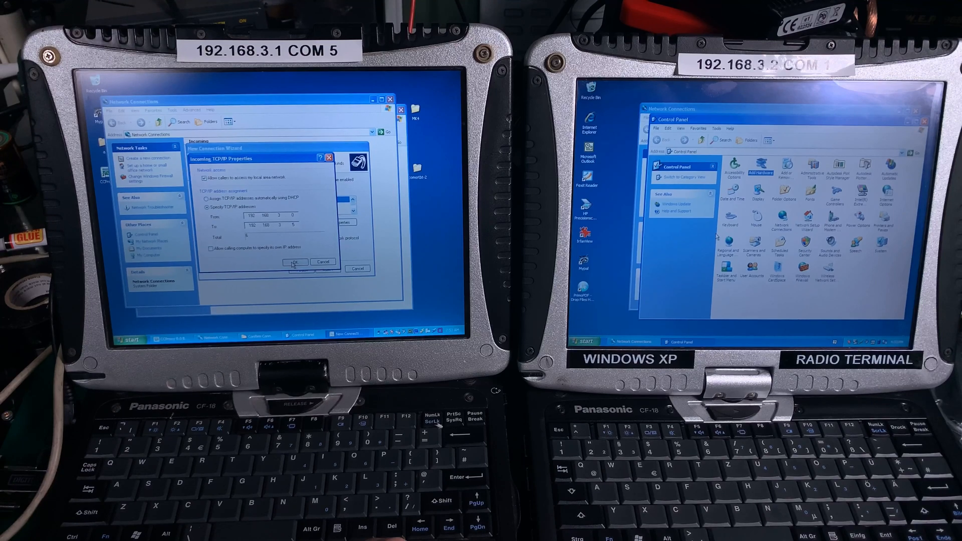
left_click(295, 262)
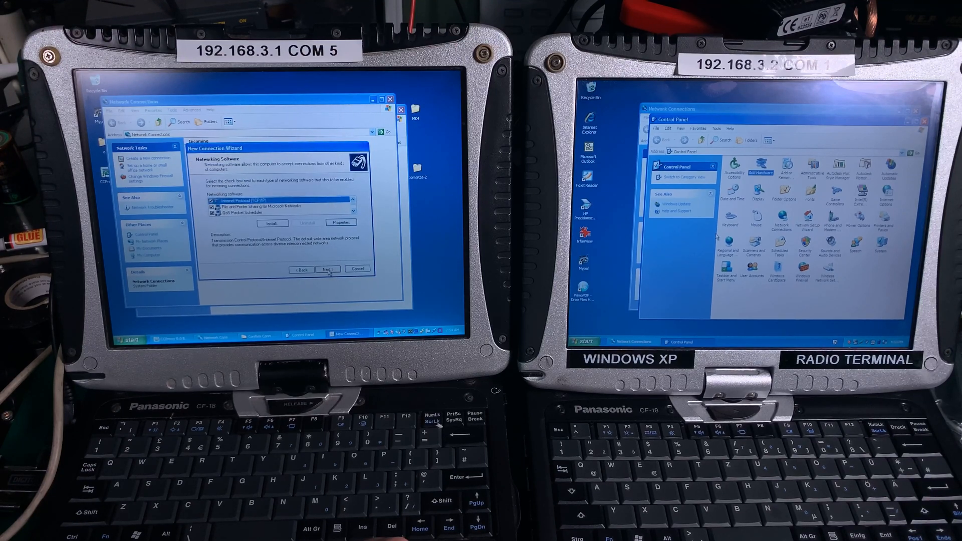
left_click(327, 269)
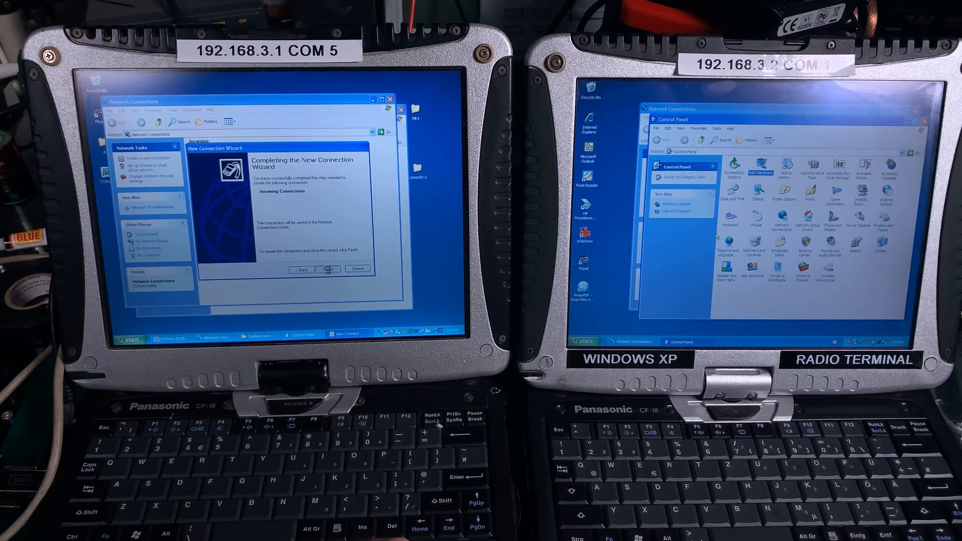
left_click(327, 270)
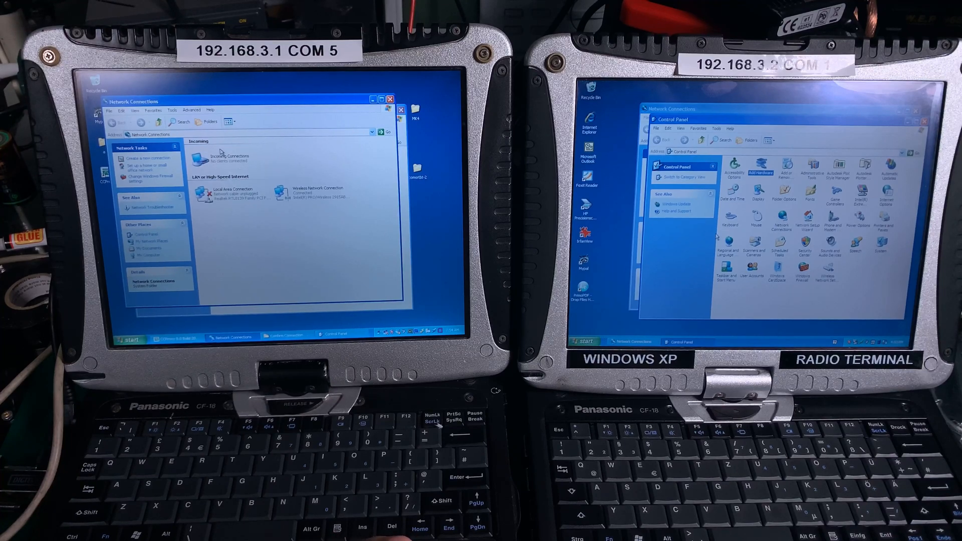
Review the Users tab in Incoming Connections properties and close the dialog.
right_click(218, 157)
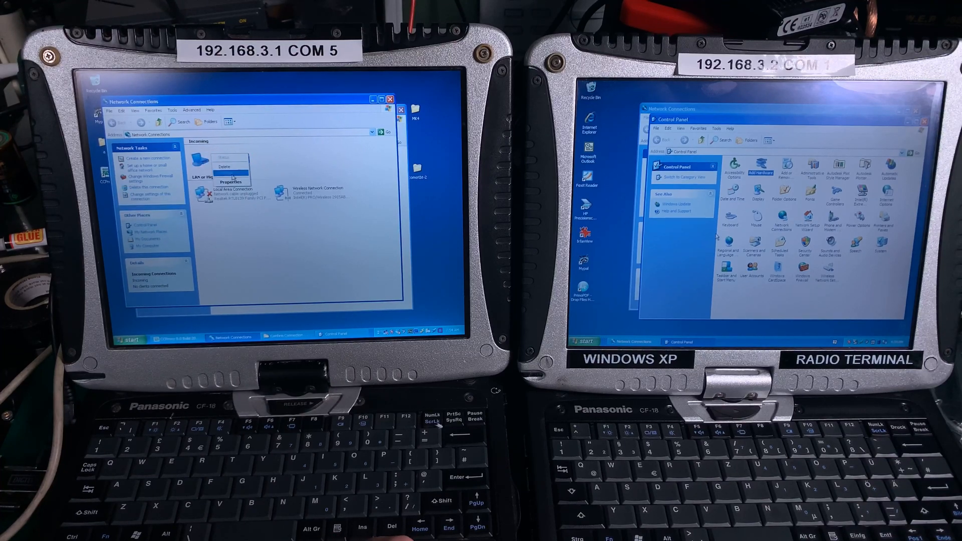
left_click(231, 181)
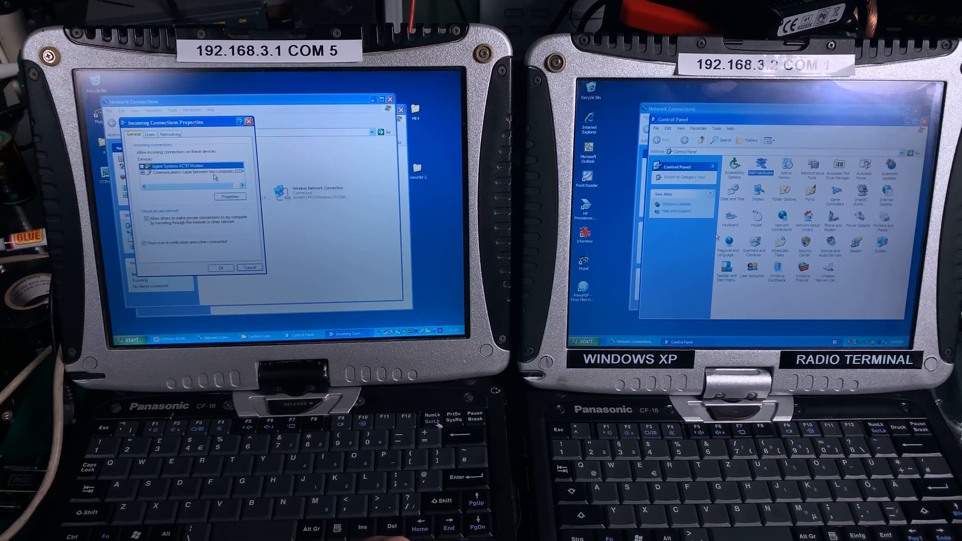
left_click(150, 134)
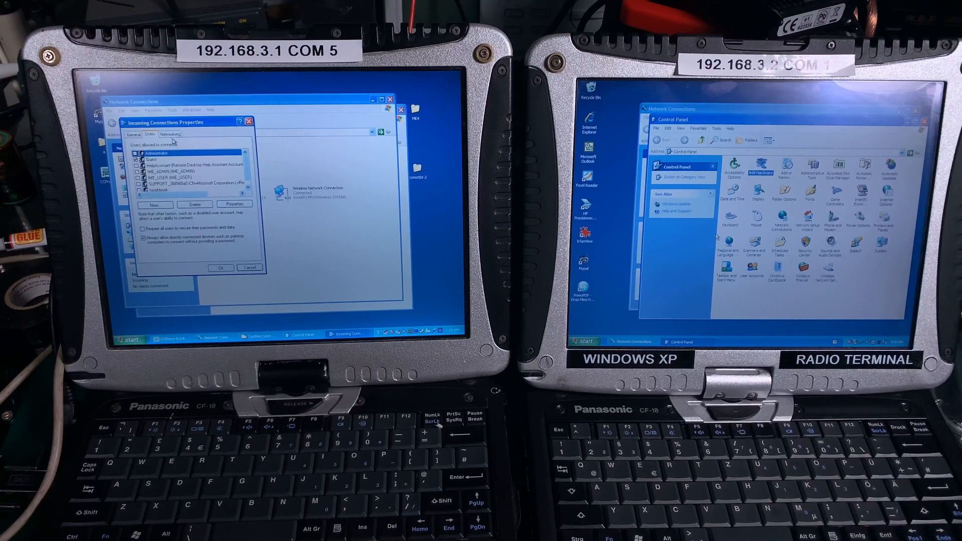
left_click(133, 134)
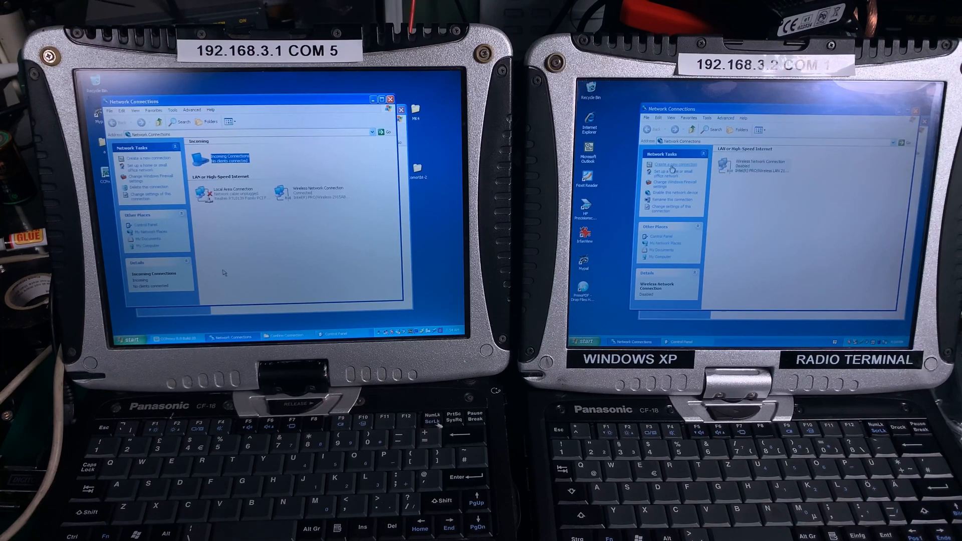
Create a direct guest connection named 'mail server' over the COM1 communications cable.
left_click(674, 164)
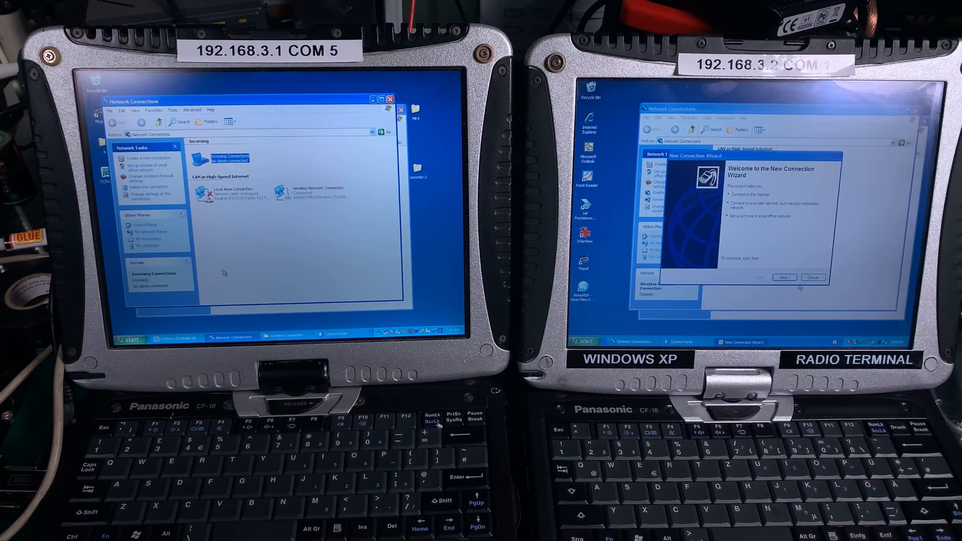
left_click(785, 277)
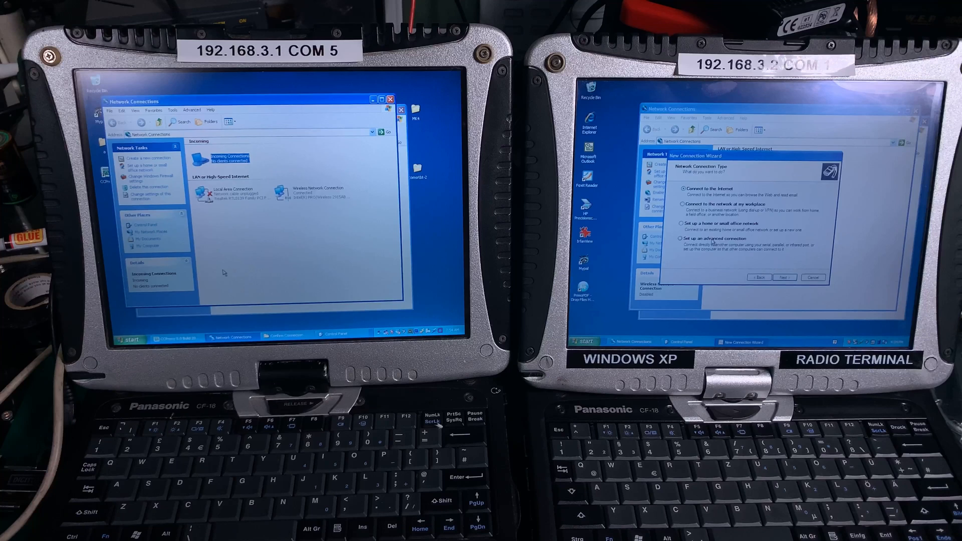
left_click(784, 277)
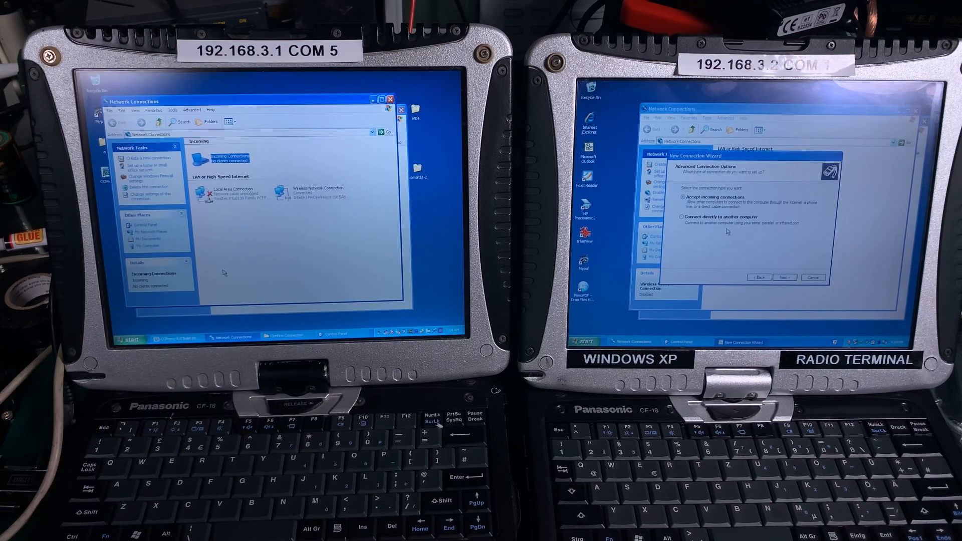
left_click(681, 217)
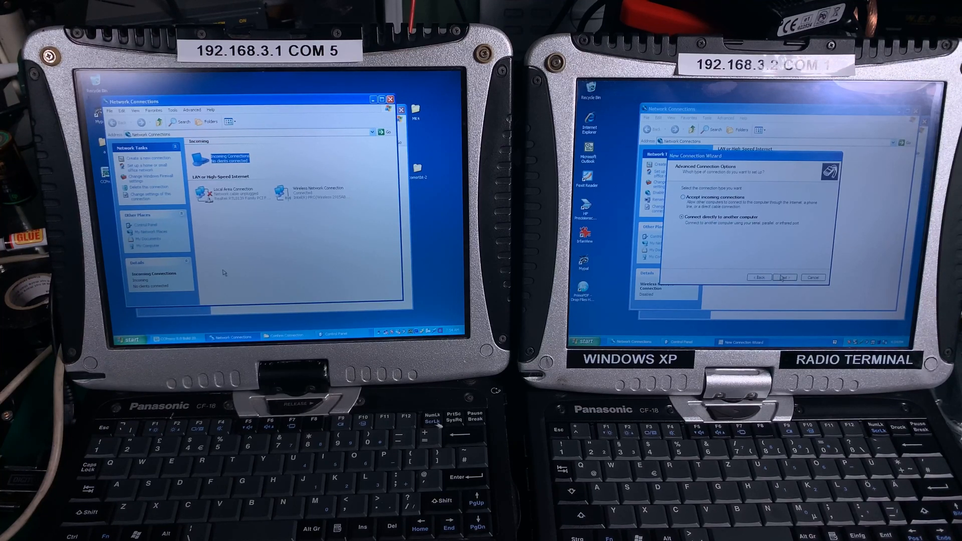
left_click(784, 277)
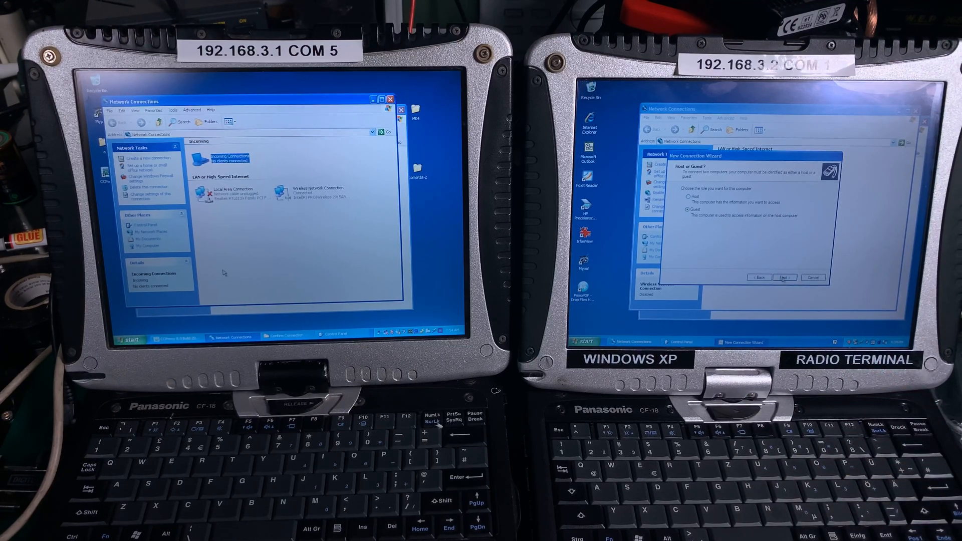
left_click(785, 277)
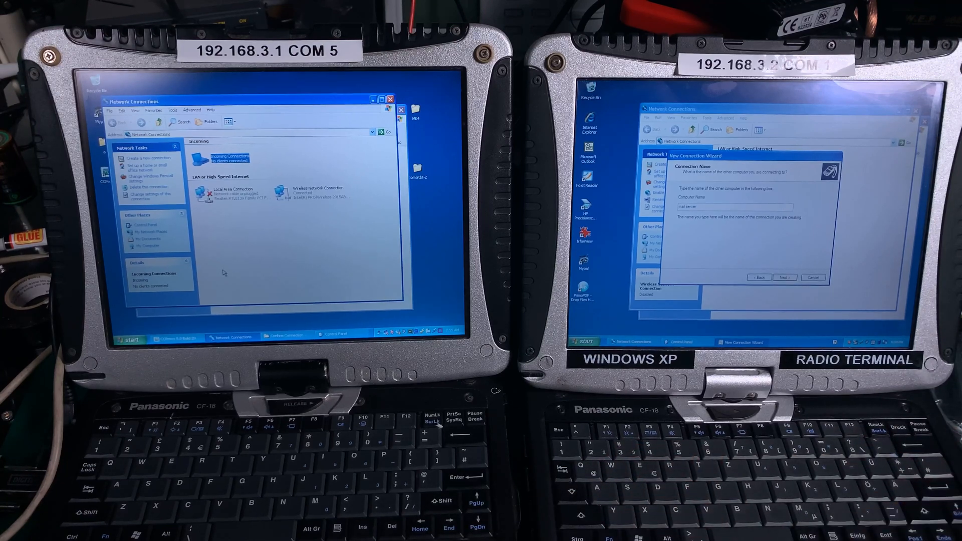
left_click(784, 277)
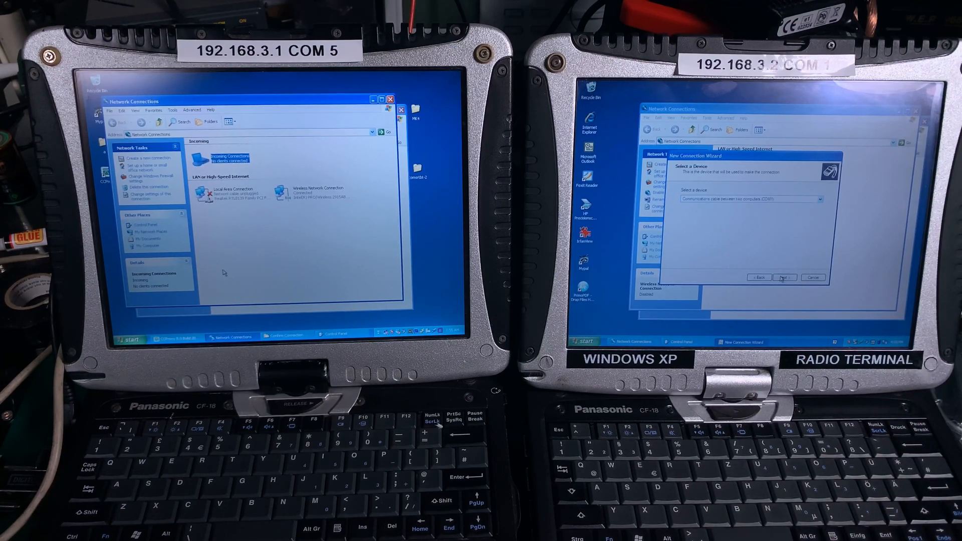
left_click(785, 277)
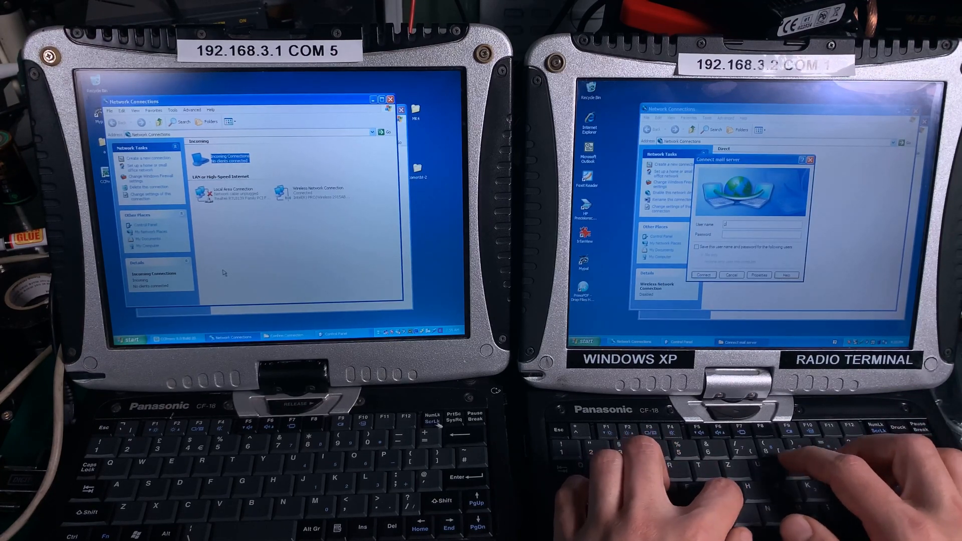
Connect to mail server with user name 'guest'.
type("guest")
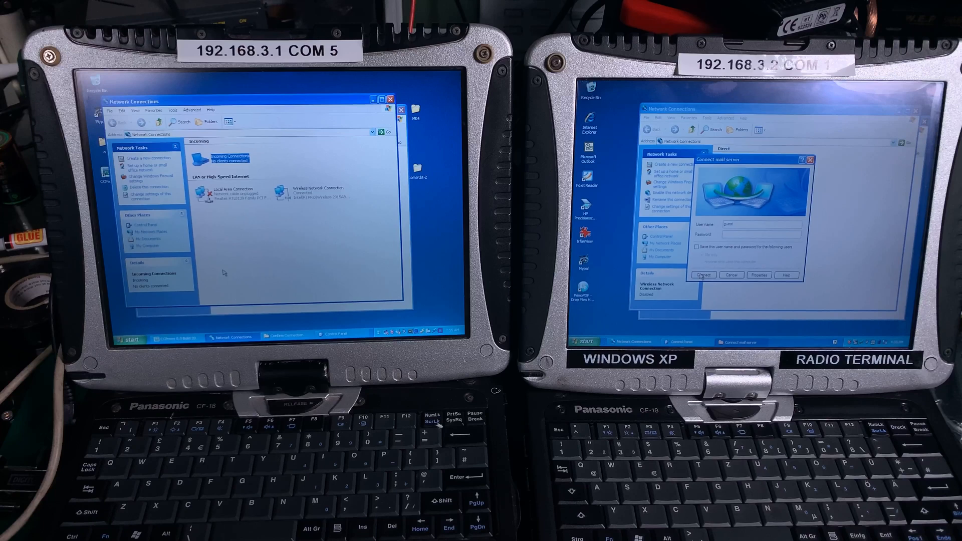
left_click(704, 275)
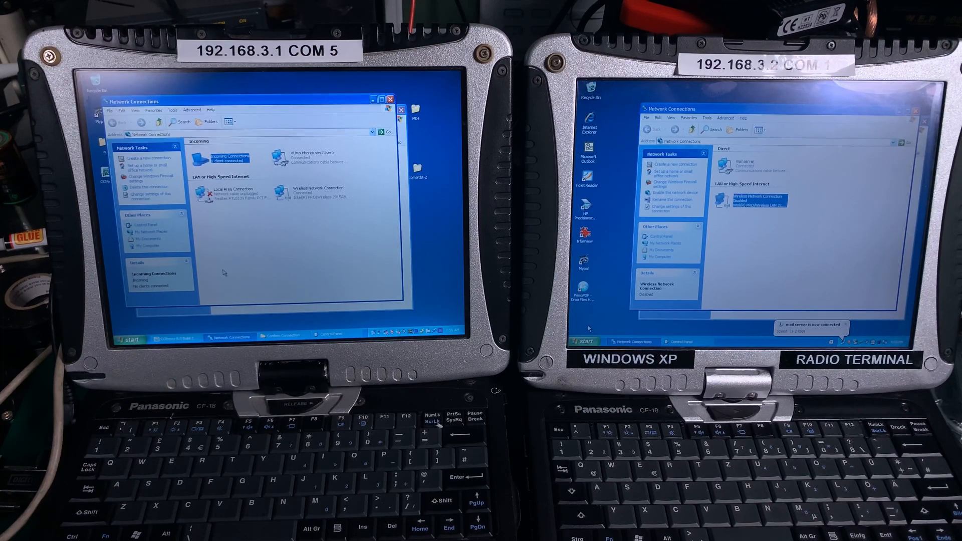
View the mail server connection's Details tab showing server 192.168.3.1 and client 192.168.3.2.
left_click(585, 342)
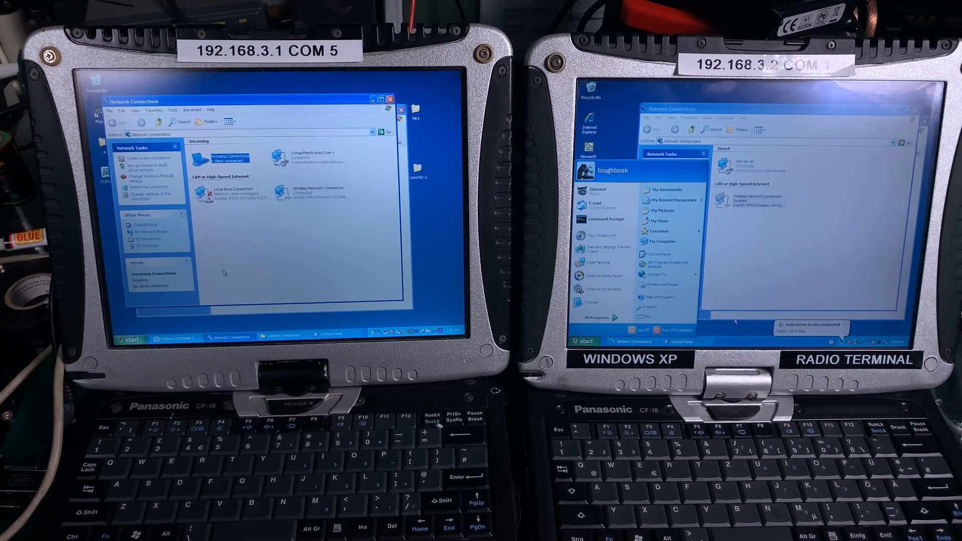
left_click(660, 254)
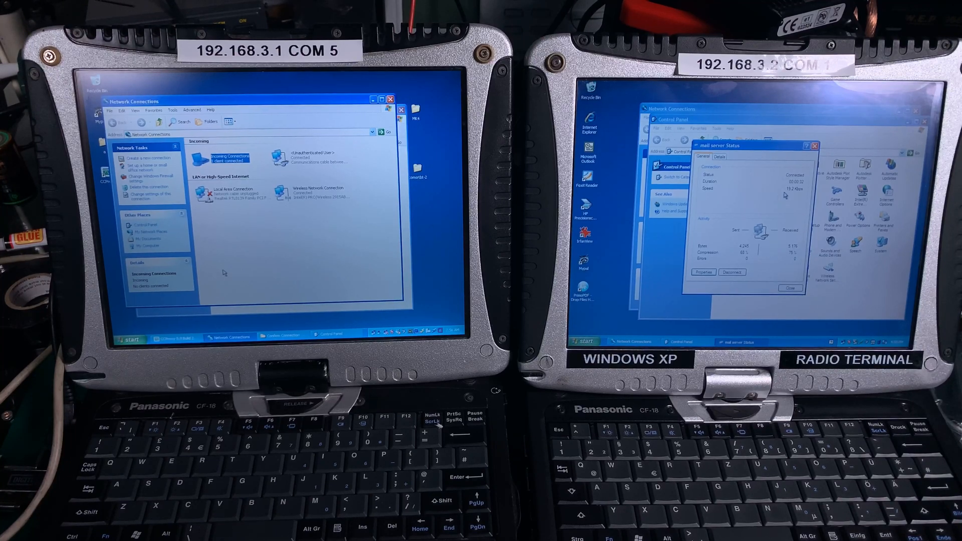
left_click(719, 157)
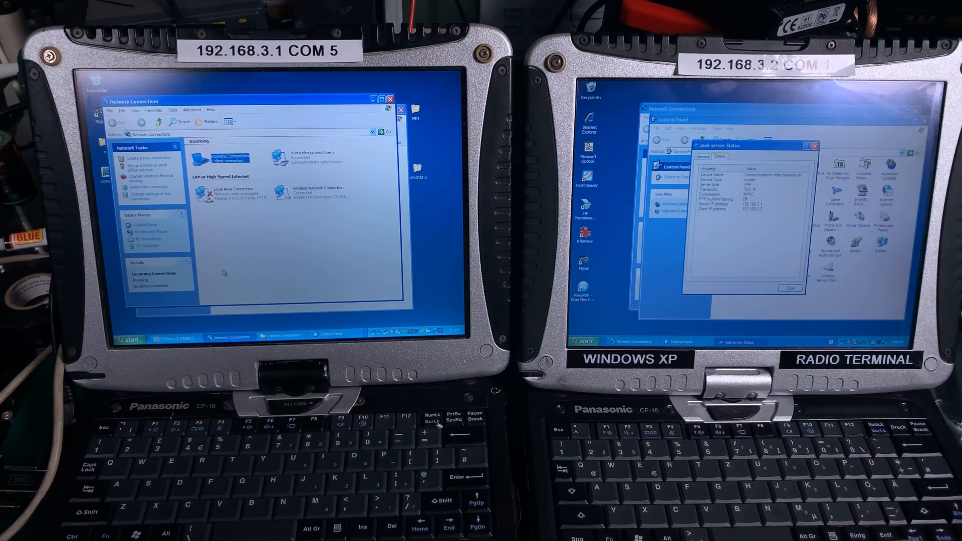
left_click(585, 342)
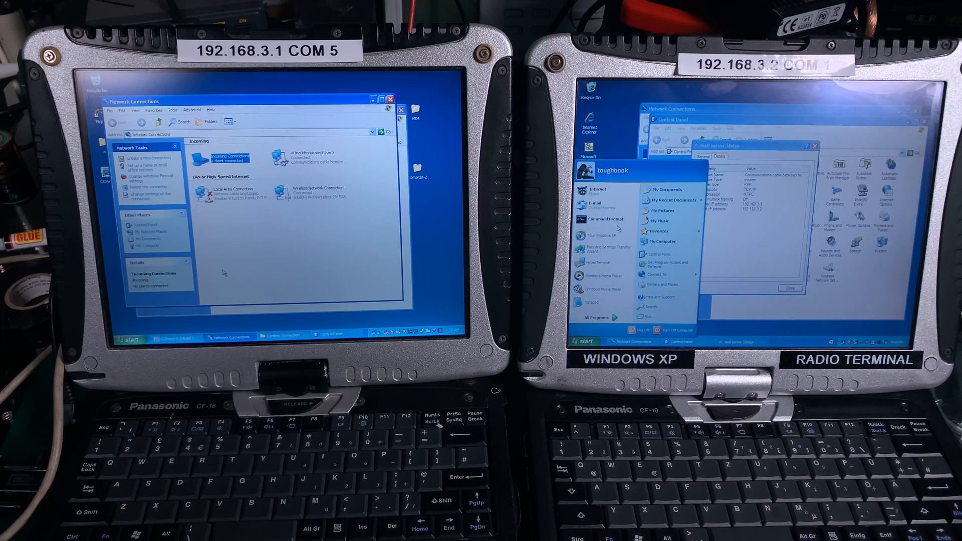
Ping the server at 192.168.3.1 from Command Prompt, then launch Outlook Express.
left_click(607, 219)
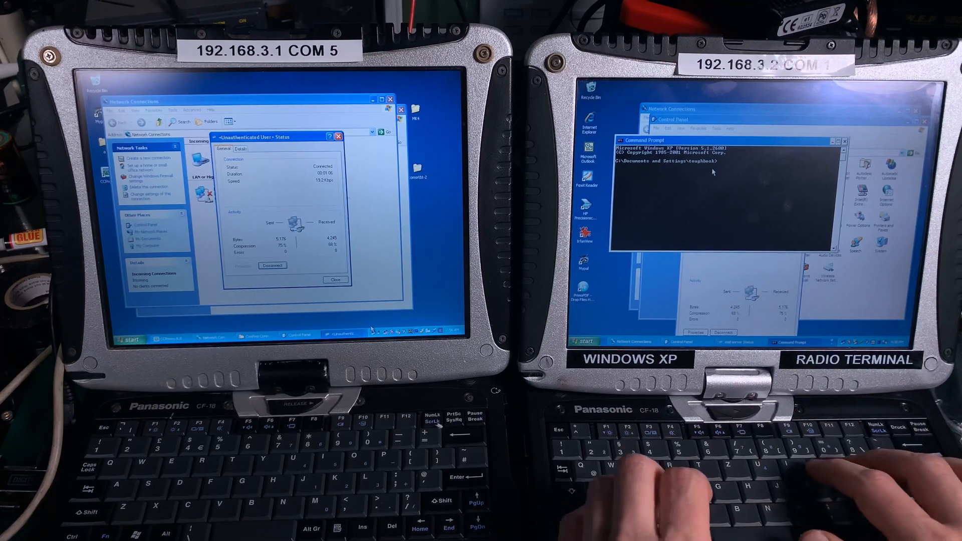
type("ping")
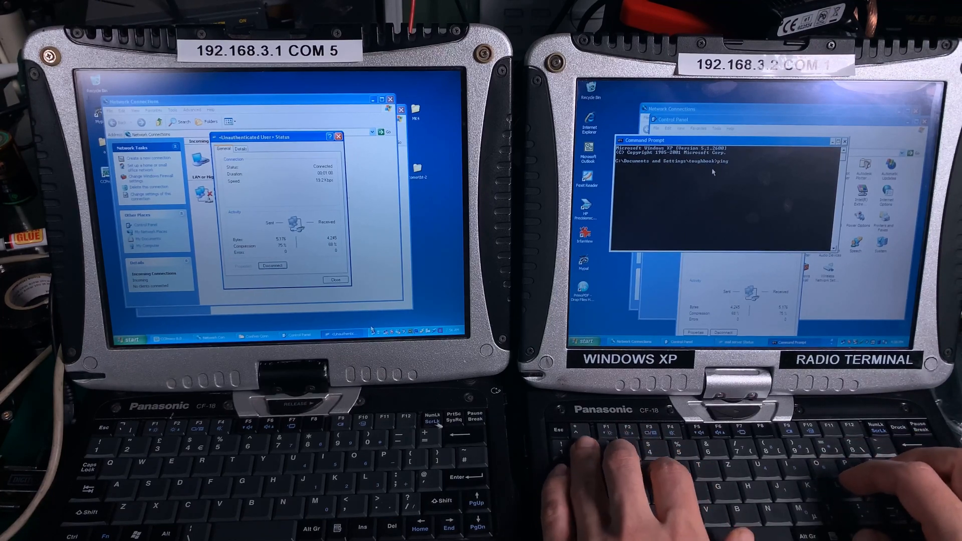
type("192")
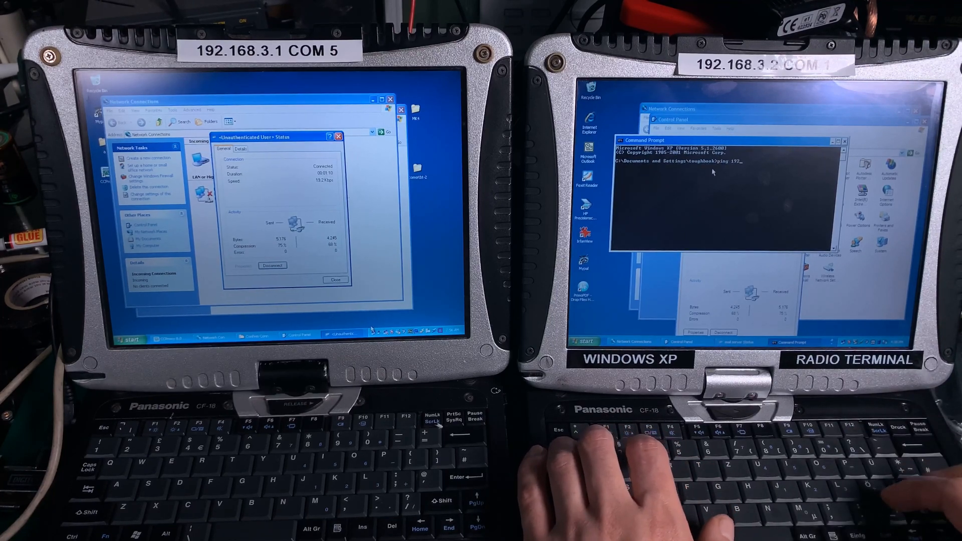
type("16.")
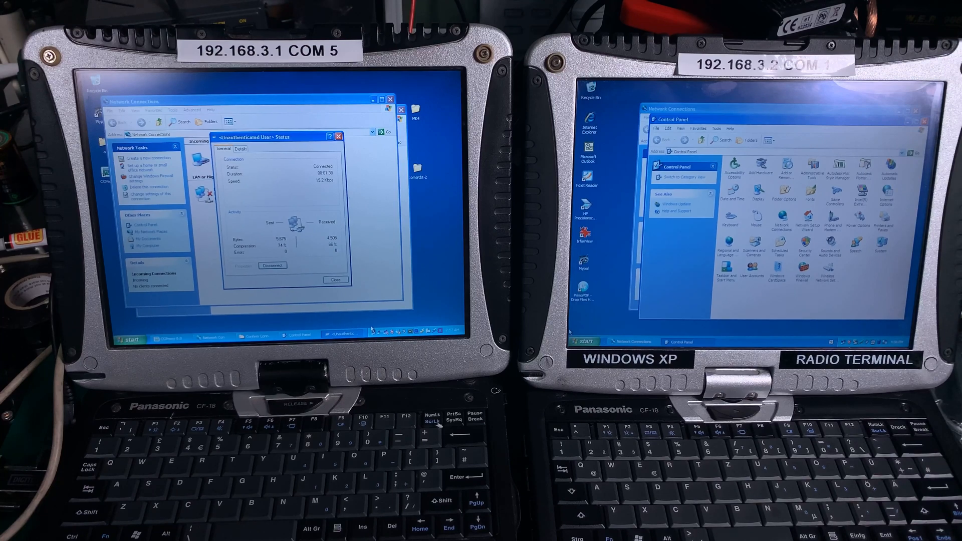
left_click(584, 341)
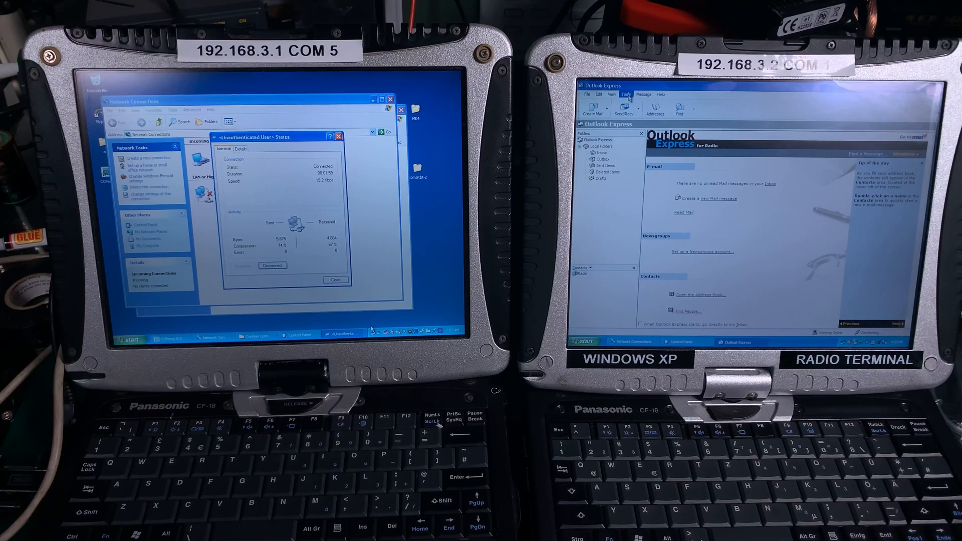
Review the RS232 account properties under Tools > Accounts, then run Send/Recv.
left_click(626, 94)
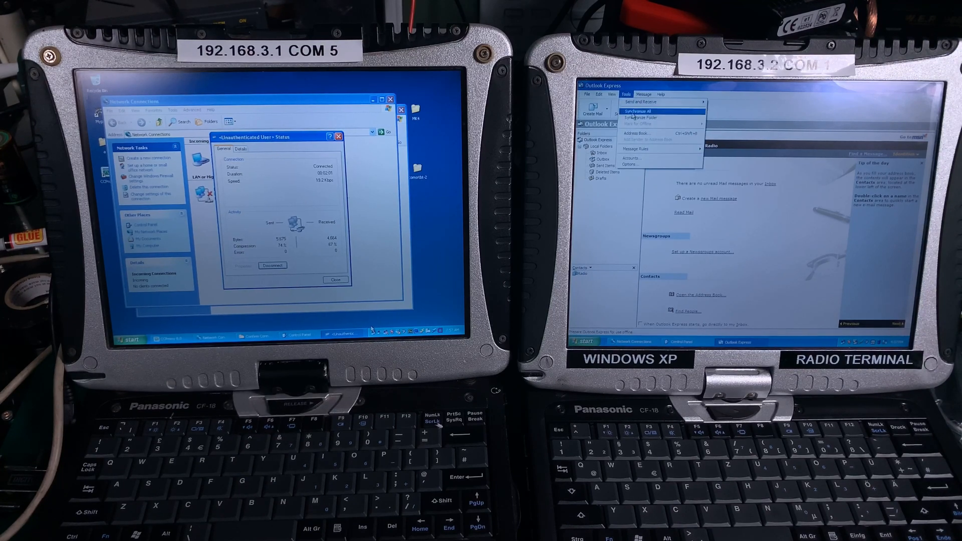
mouse_move(632, 159)
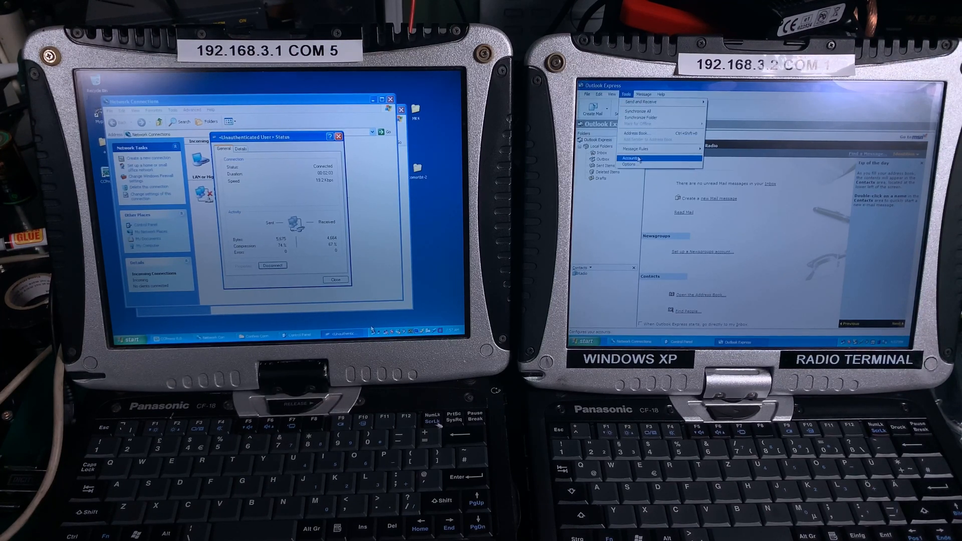
left_click(631, 159)
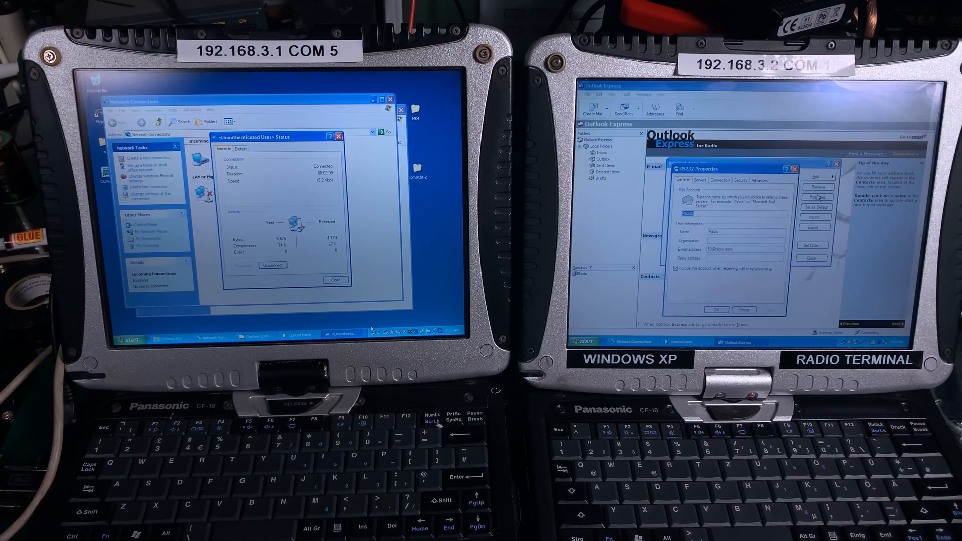
left_click(700, 180)
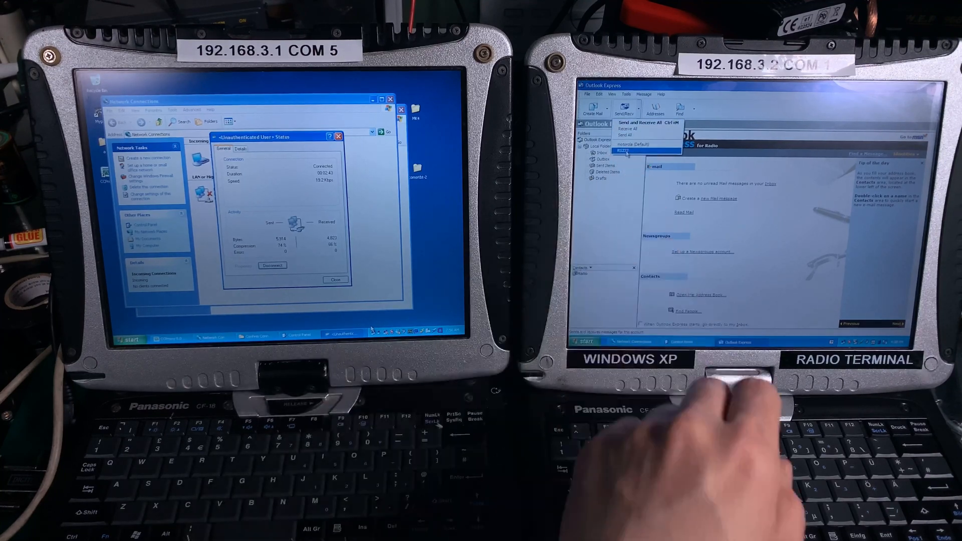
left_click(641, 152)
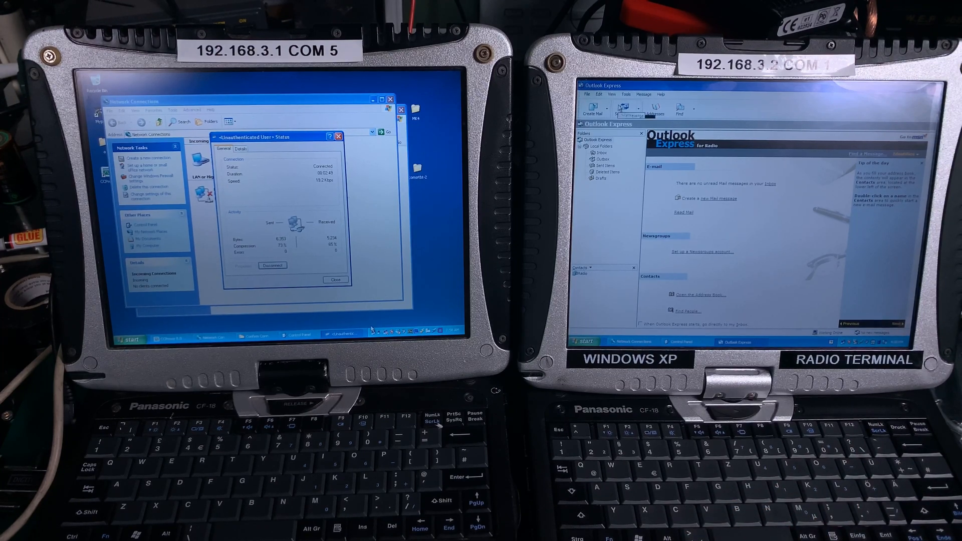
Write a new mail to Radio with subject 'test via rs232' and body 'working good'.
left_click(591, 109)
type("test")
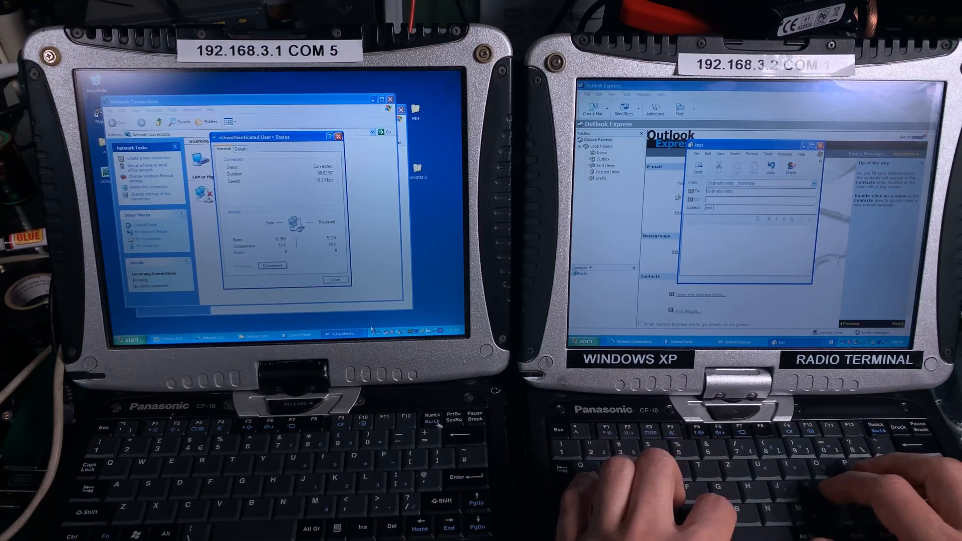
type("via rs232")
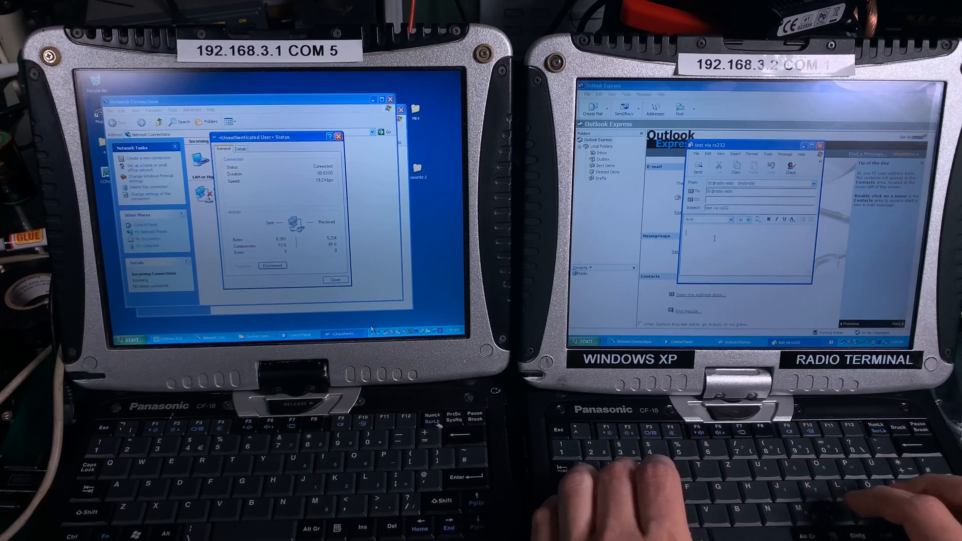
type("working good")
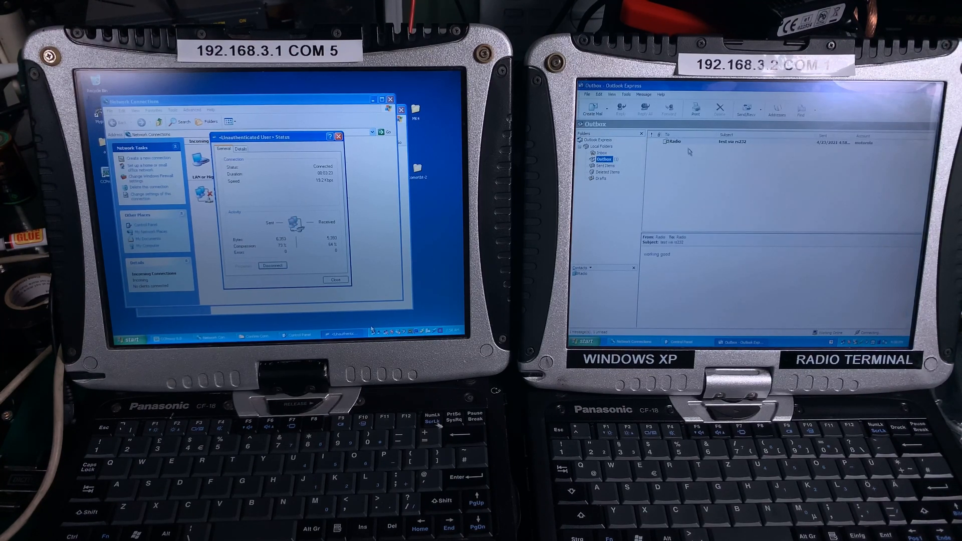
Send the queued test message from the Outbox with Send/Recv and return to the start page.
double_click(673, 142)
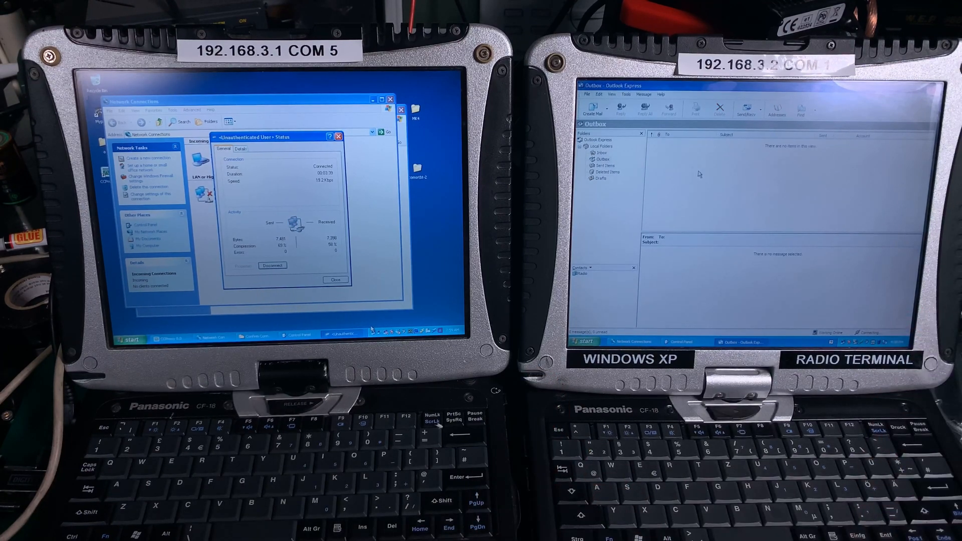
left_click(601, 153)
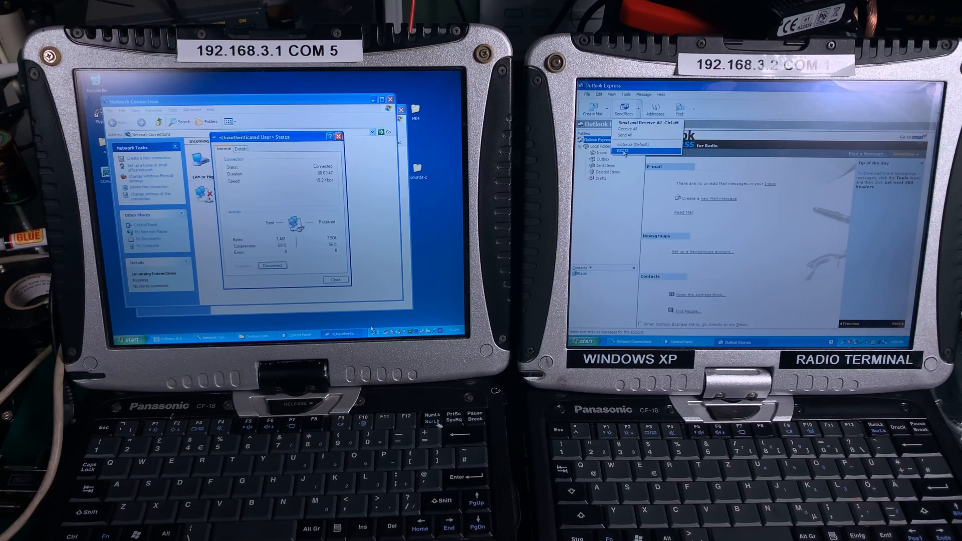
left_click(626, 150)
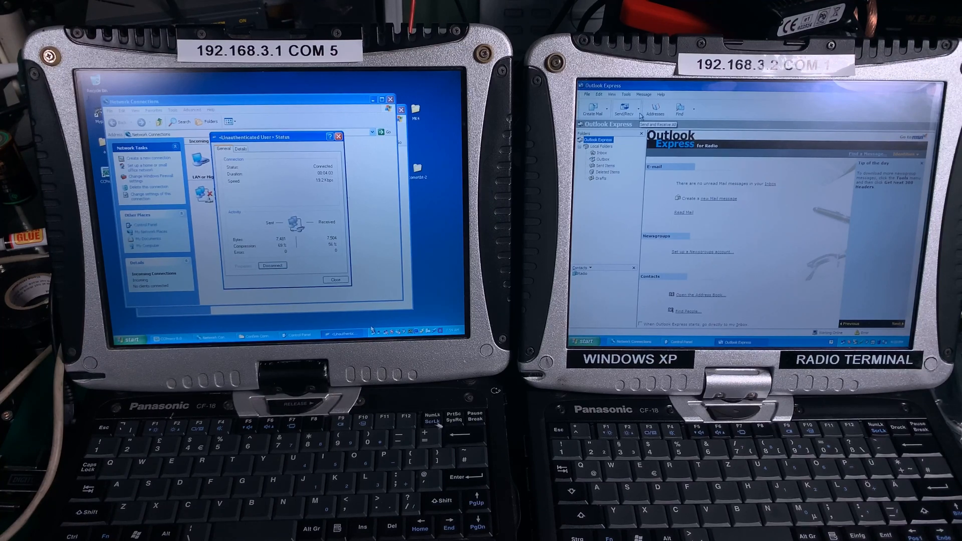
Close the Outlook Express window to return to the desktop.
left_click(626, 110)
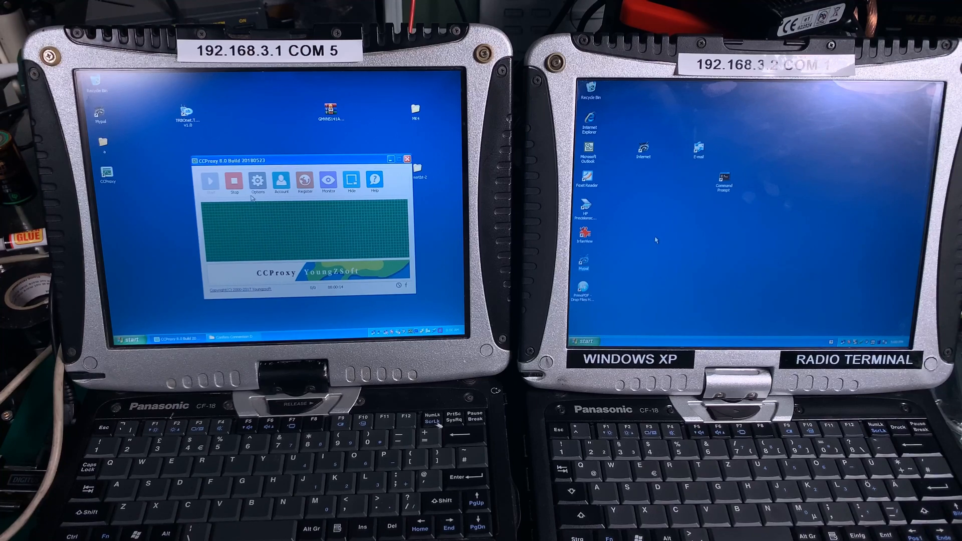
Run 'ping google.de' in a Command Prompt window, then close it.
left_click(585, 341)
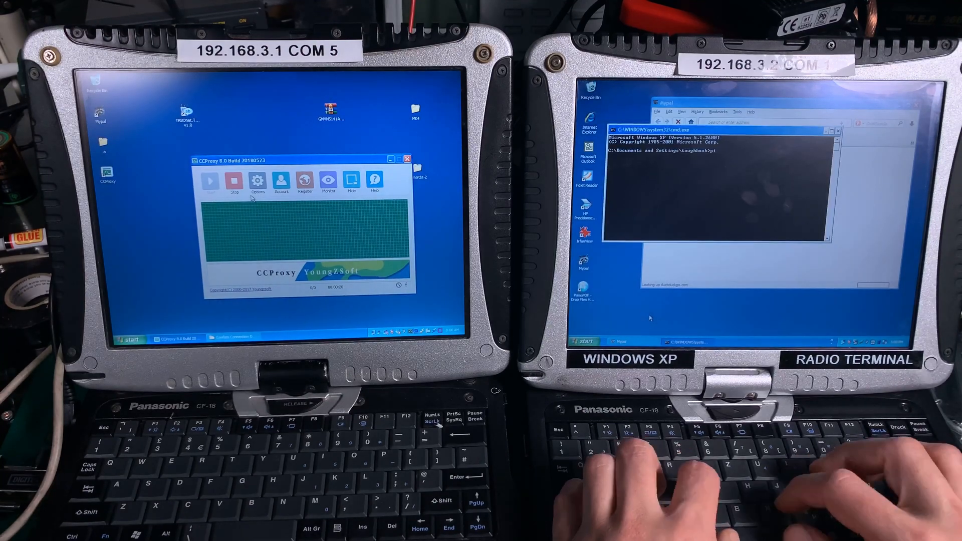
type("ping google")
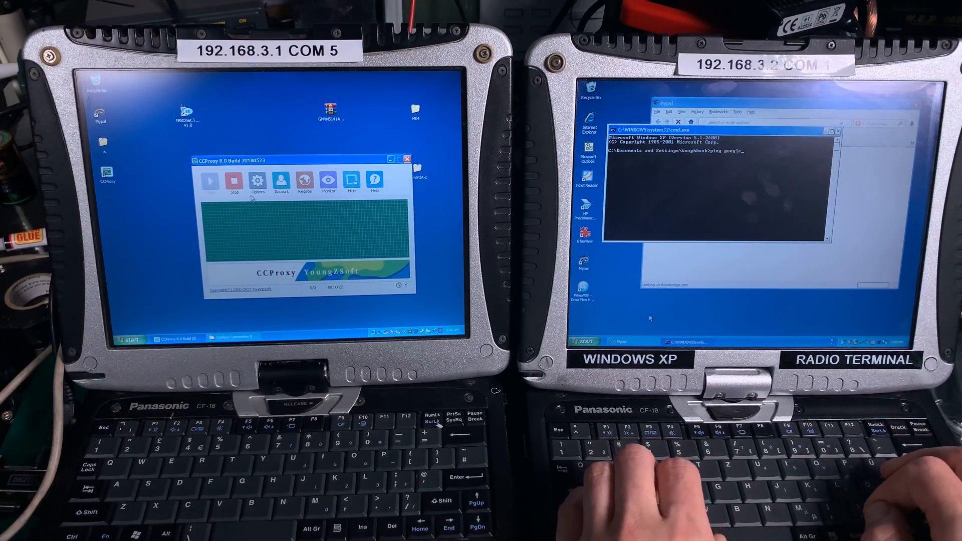
type(".de")
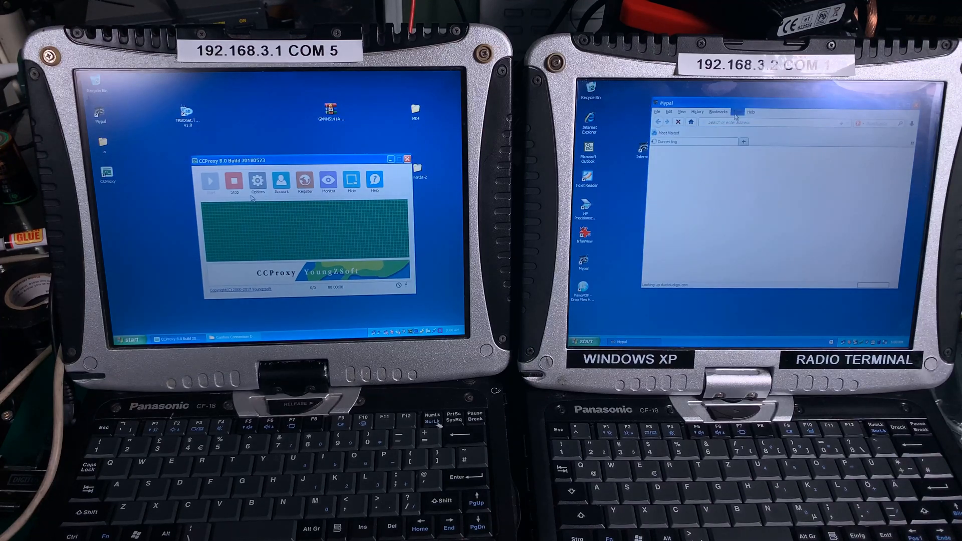
Open Mypal's Tools > Preferences.
left_click(738, 111)
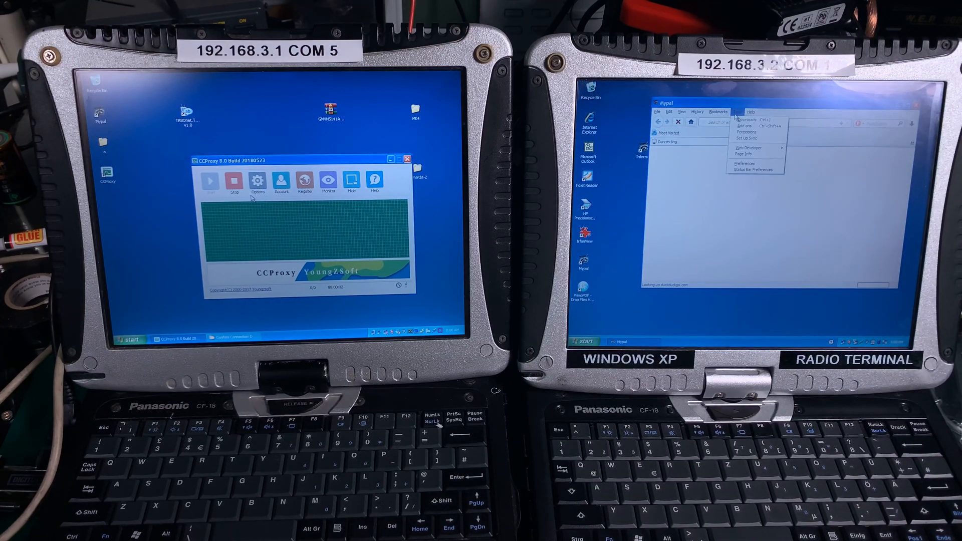
mouse_move(745, 164)
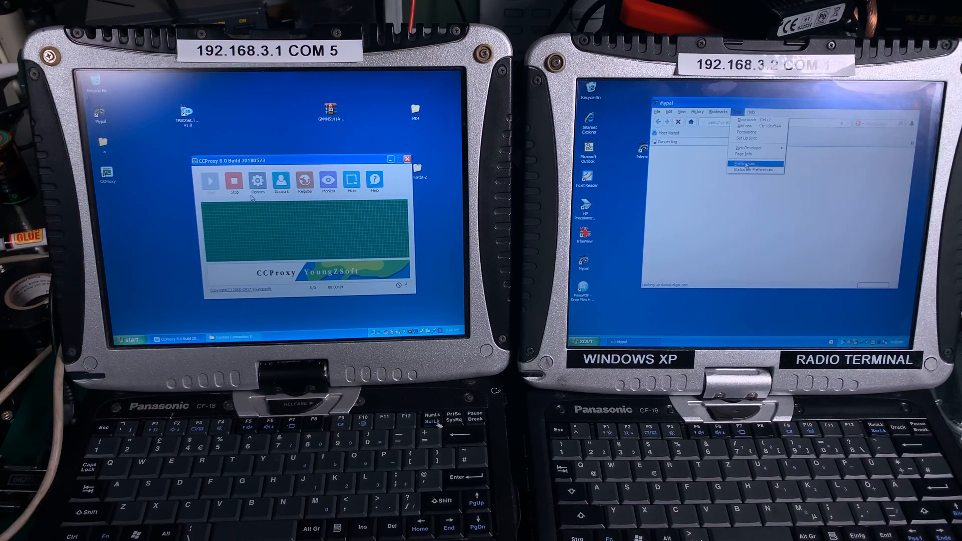
left_click(750, 163)
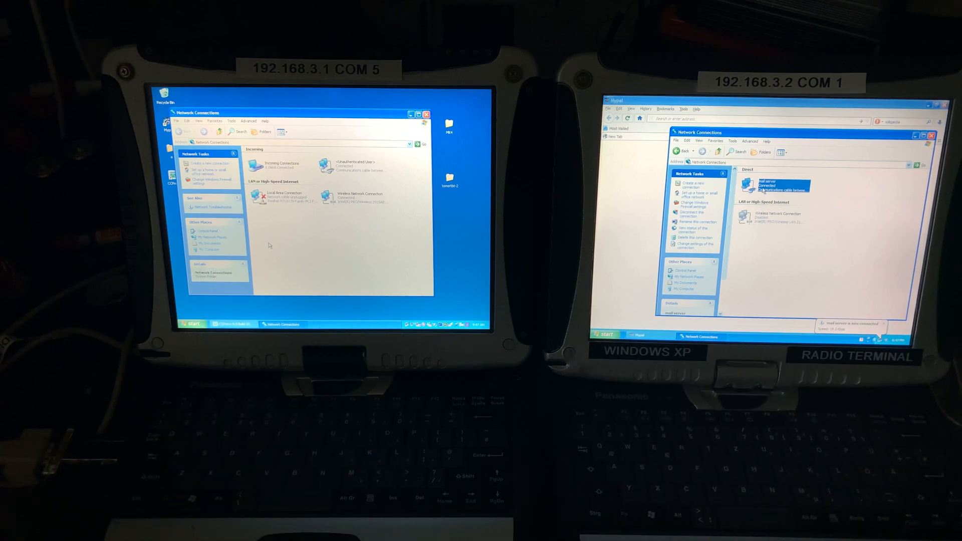
Load 192.168.3.1 in Mypal to view the other laptop's directory listing.
right_click(779, 184)
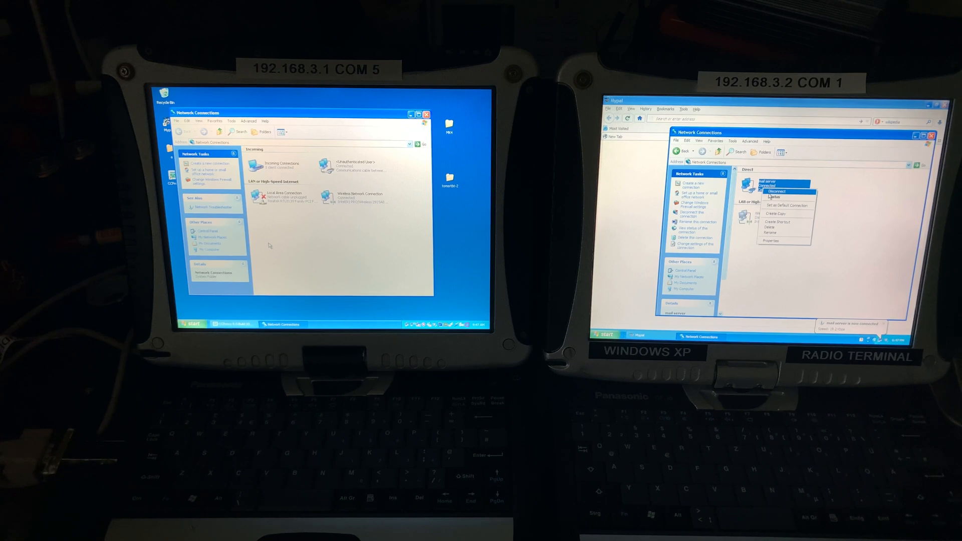
mouse_move(773, 196)
type("192.168.3.1")
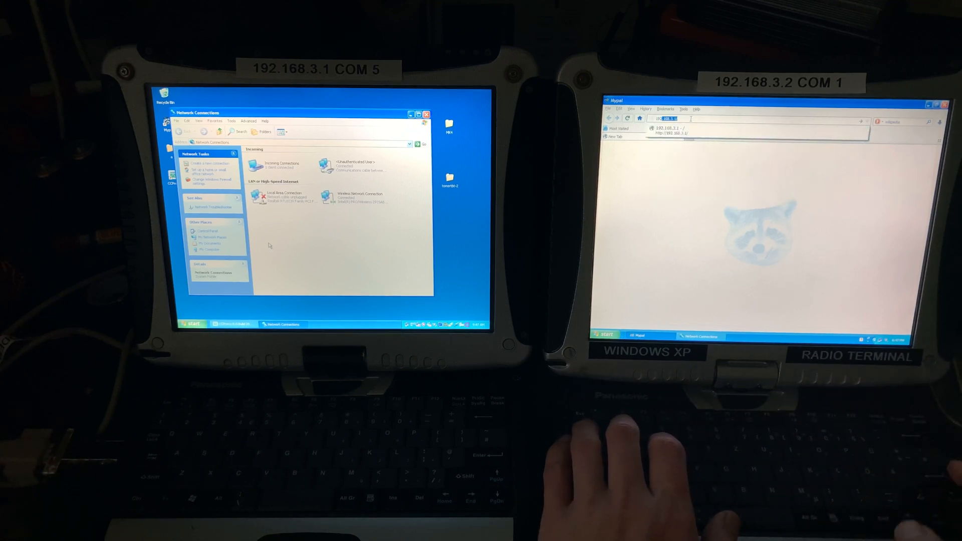
key("Return")
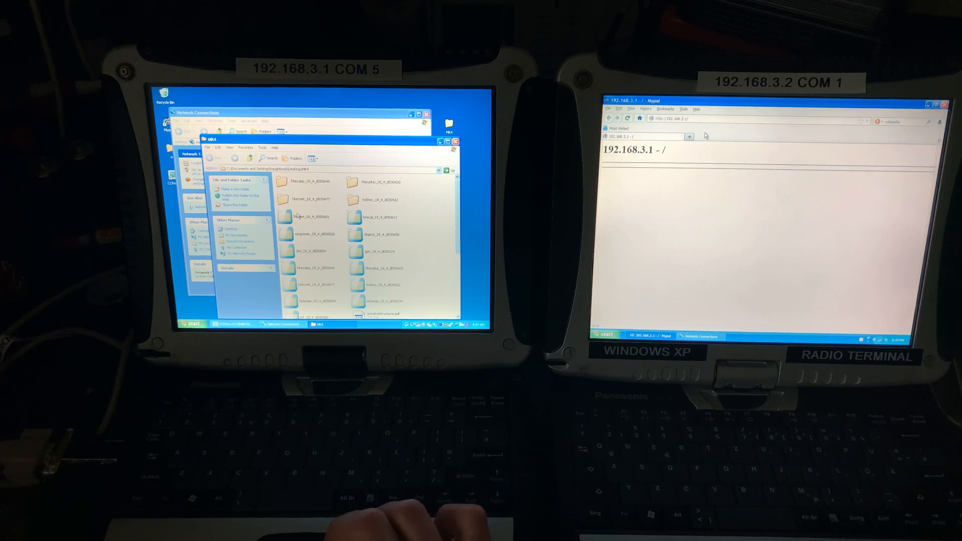
Browse on the left laptop to C:\Inetpub\wwwroot to serve the program file.
left_click(307, 216)
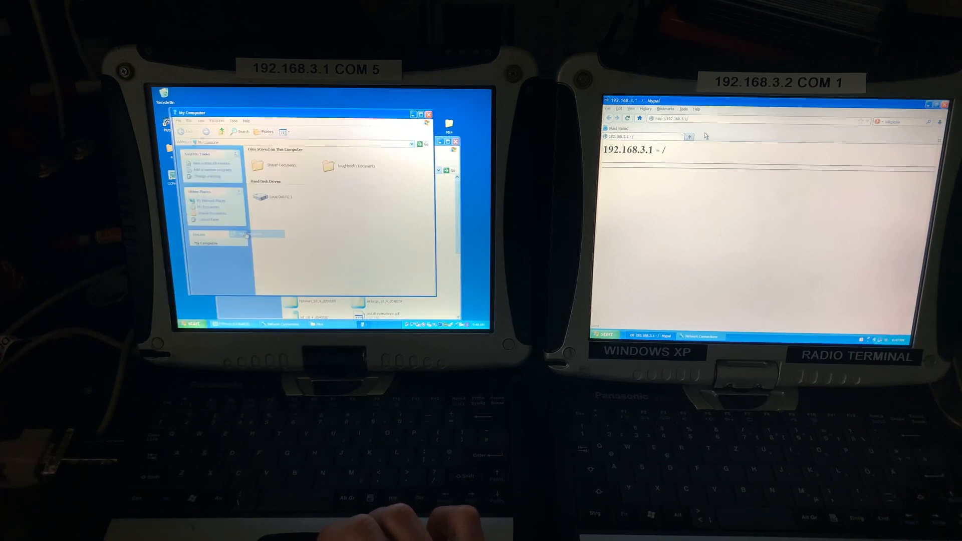
double_click(276, 197)
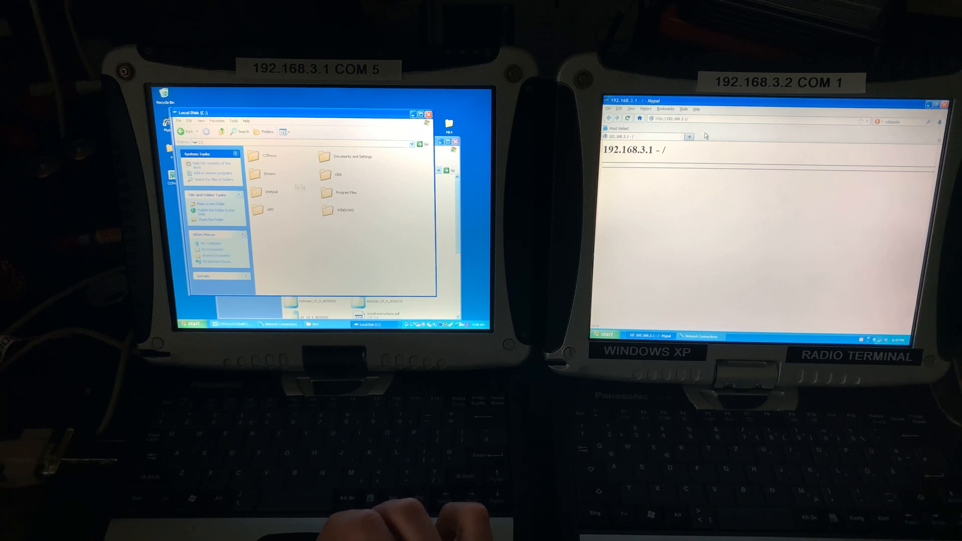
double_click(269, 192)
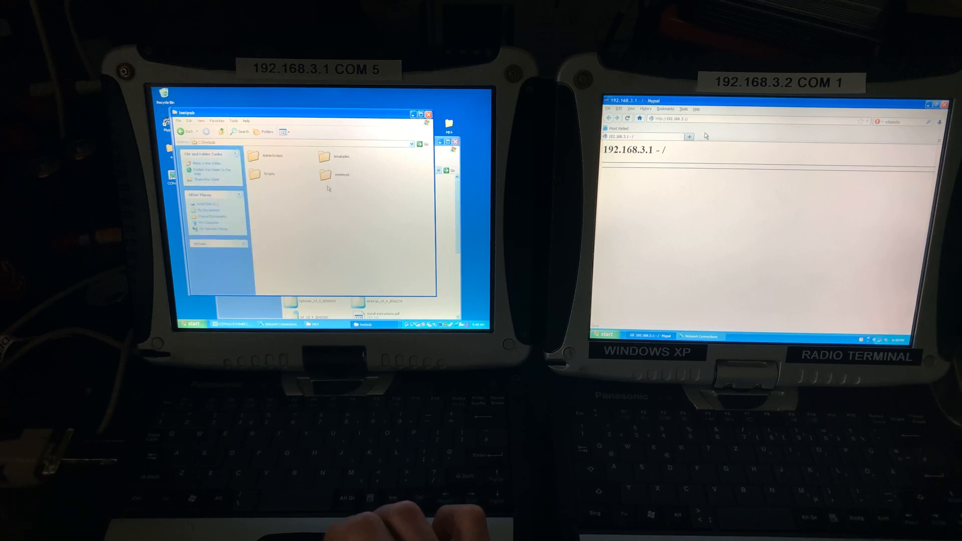
double_click(326, 175)
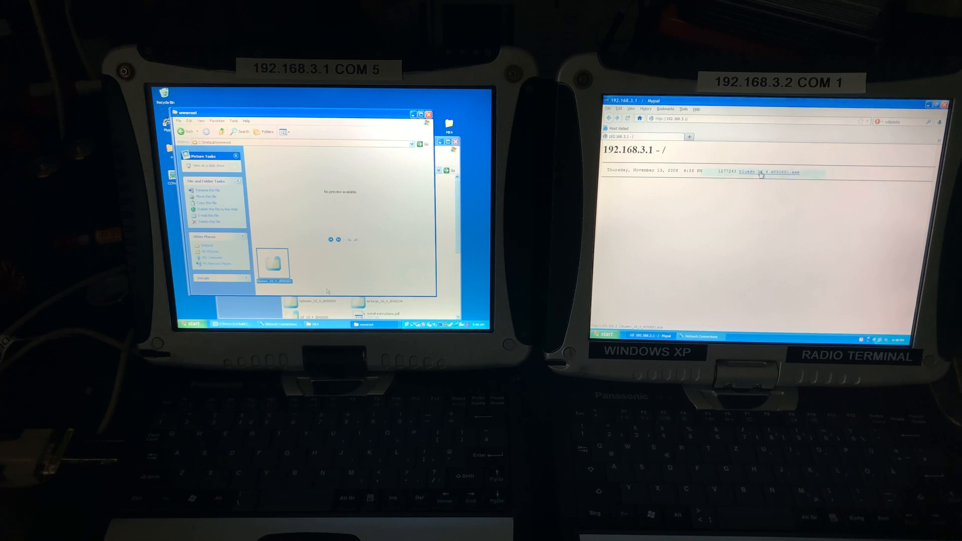
Download the exe from 192.168.3.1, choosing Save File into Downloads.
left_click(769, 172)
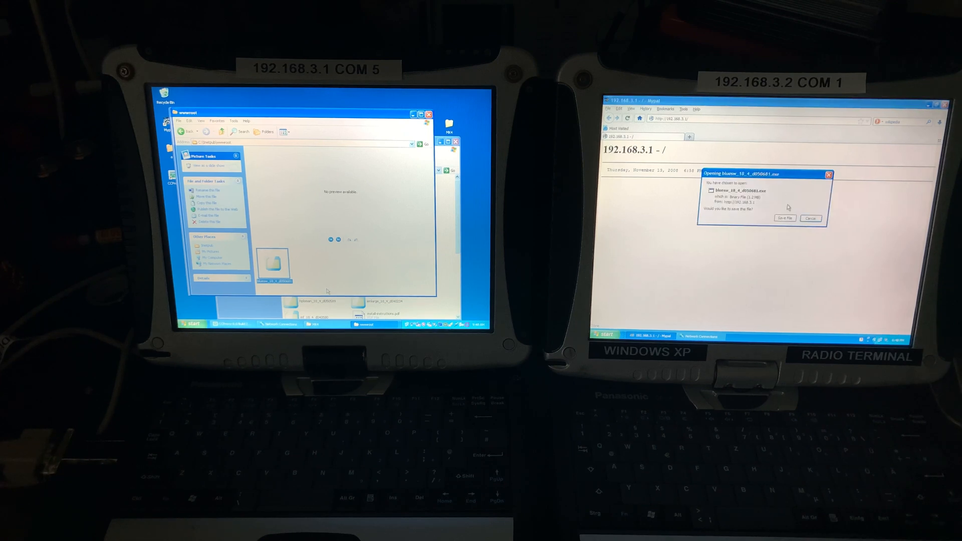
left_click(785, 219)
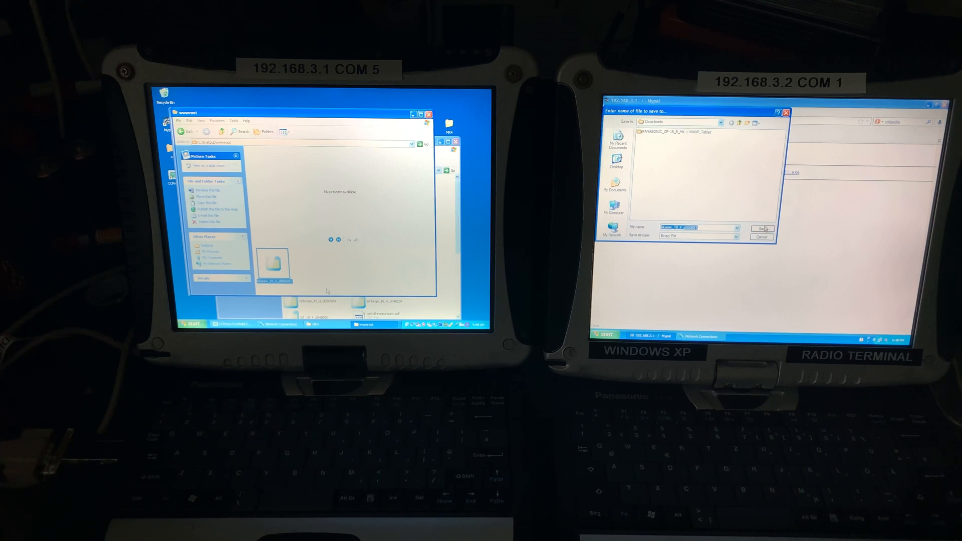
left_click(762, 228)
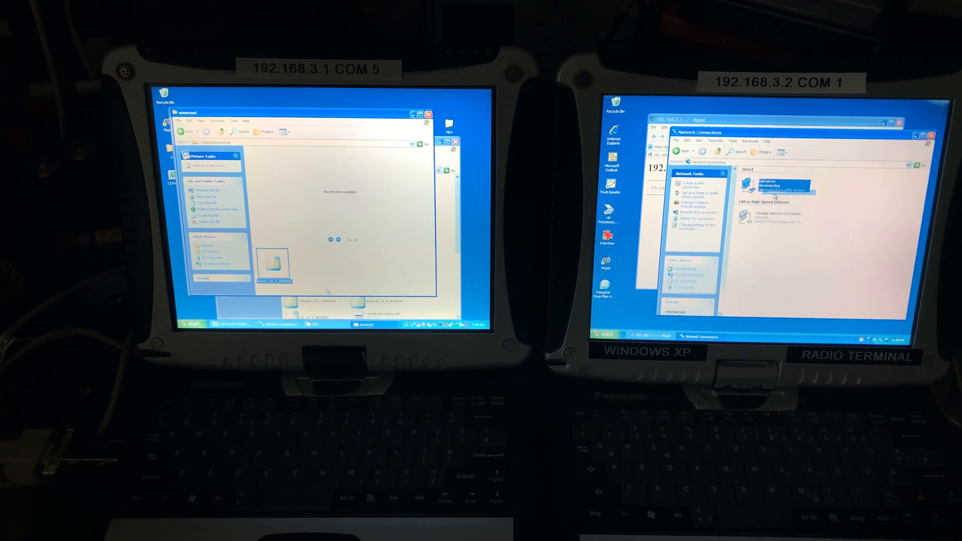
Raise the mail server connection's modem maximum speed to 115200 bps.
right_click(777, 186)
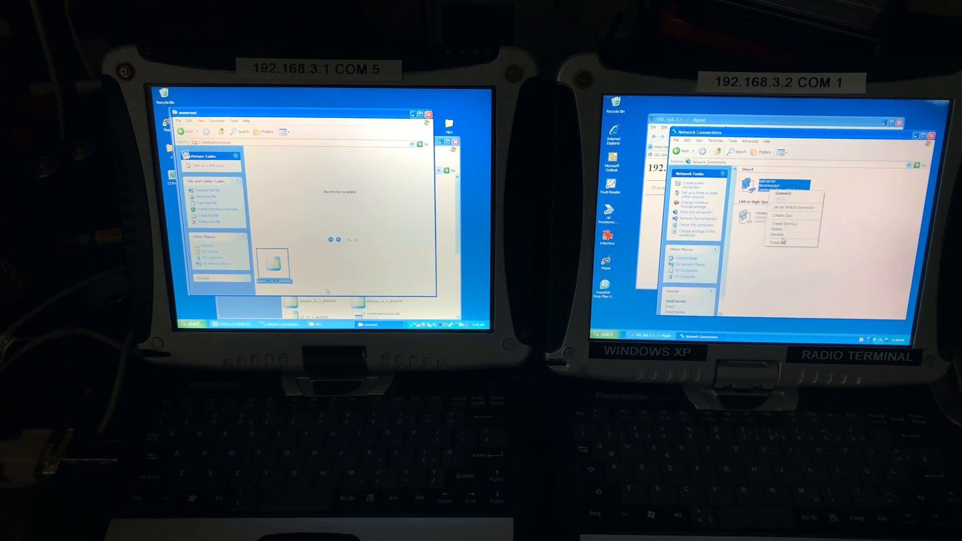
left_click(780, 242)
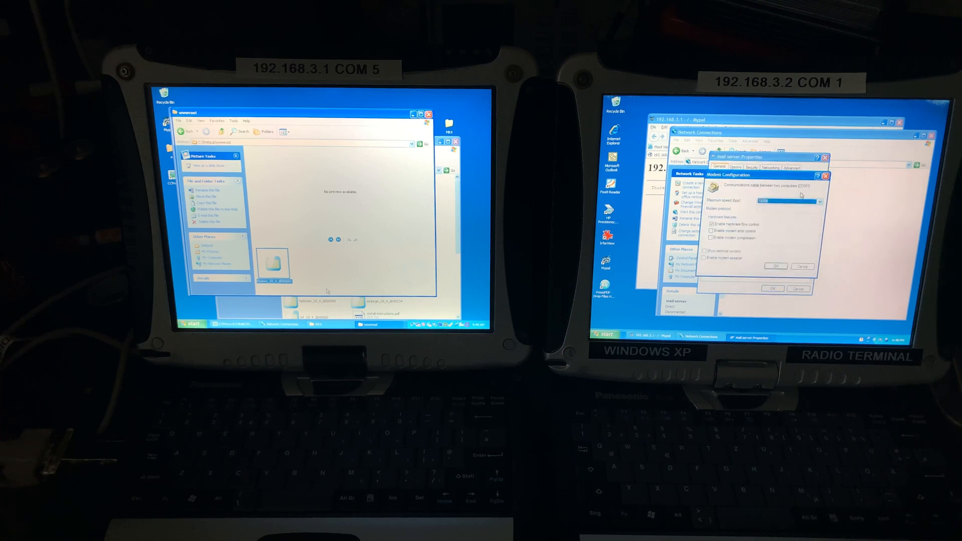
left_click(820, 202)
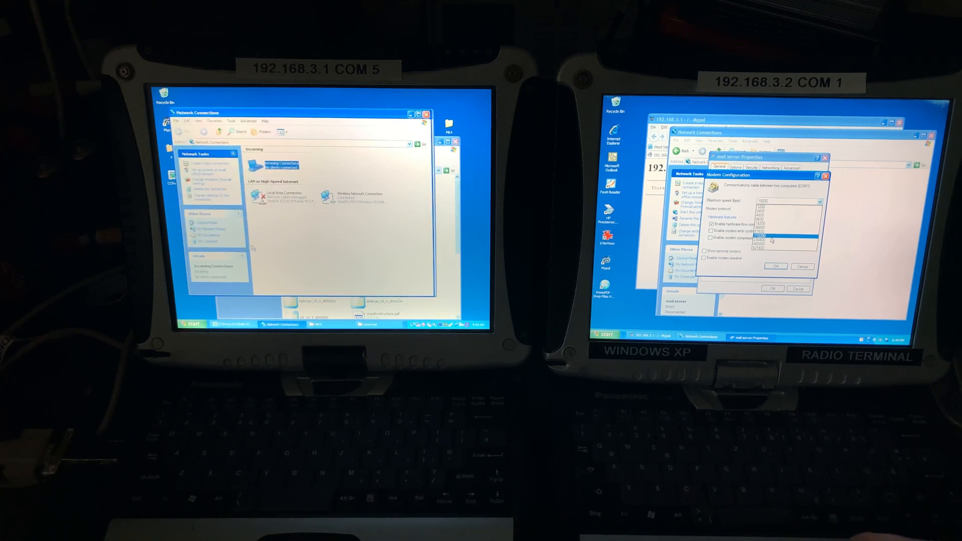
left_click(770, 234)
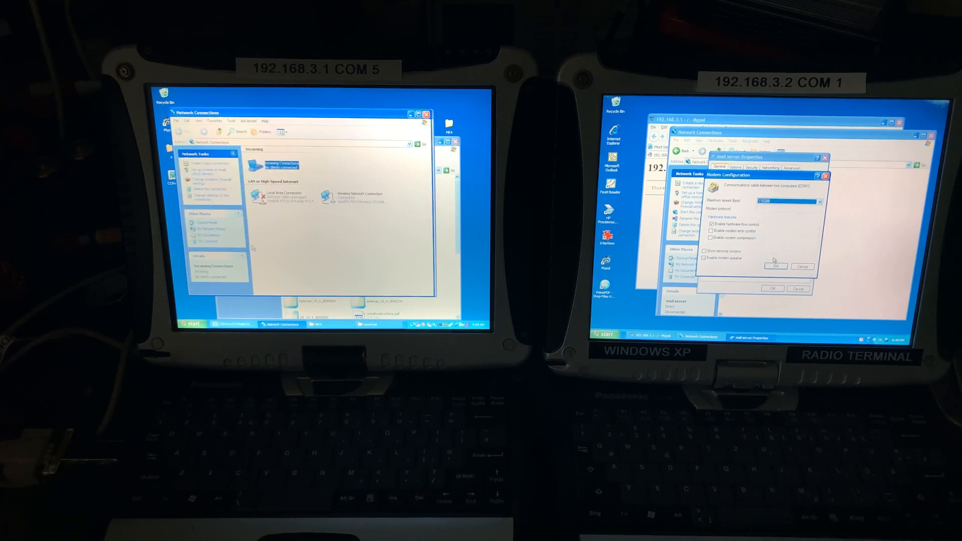
left_click(776, 267)
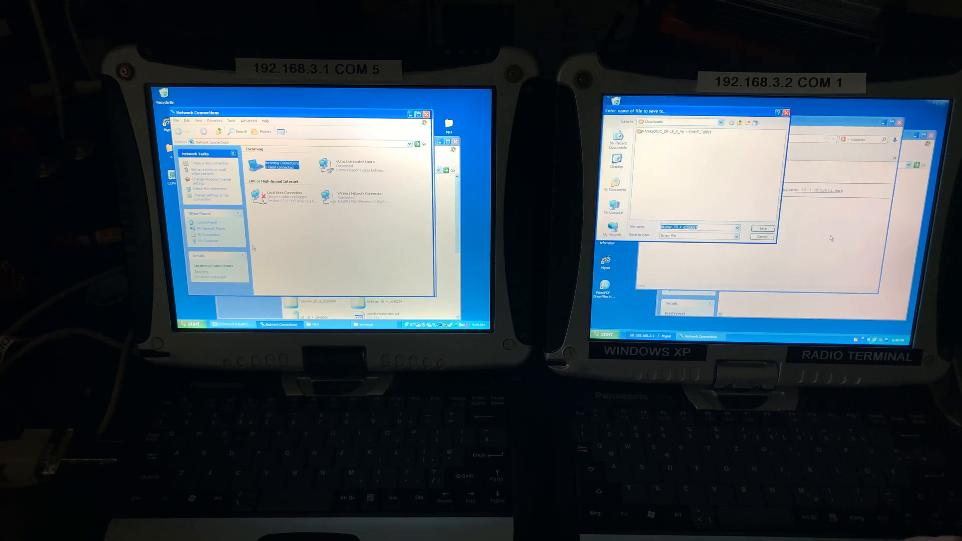
Save the program file from 192.168.3.1 into the Downloads folder.
left_click(763, 228)
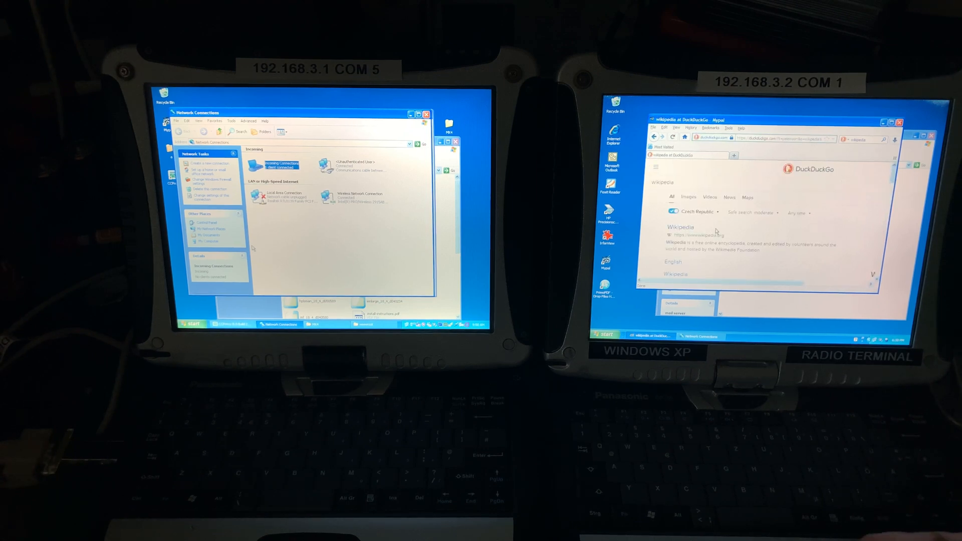
Open the Wikipedia result from the DuckDuckGo search on the right laptop.
left_click(681, 227)
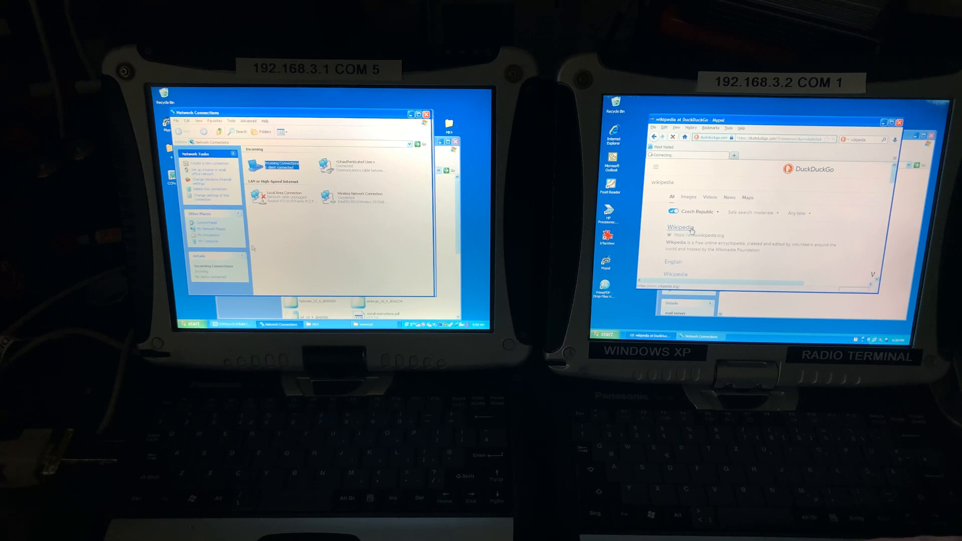